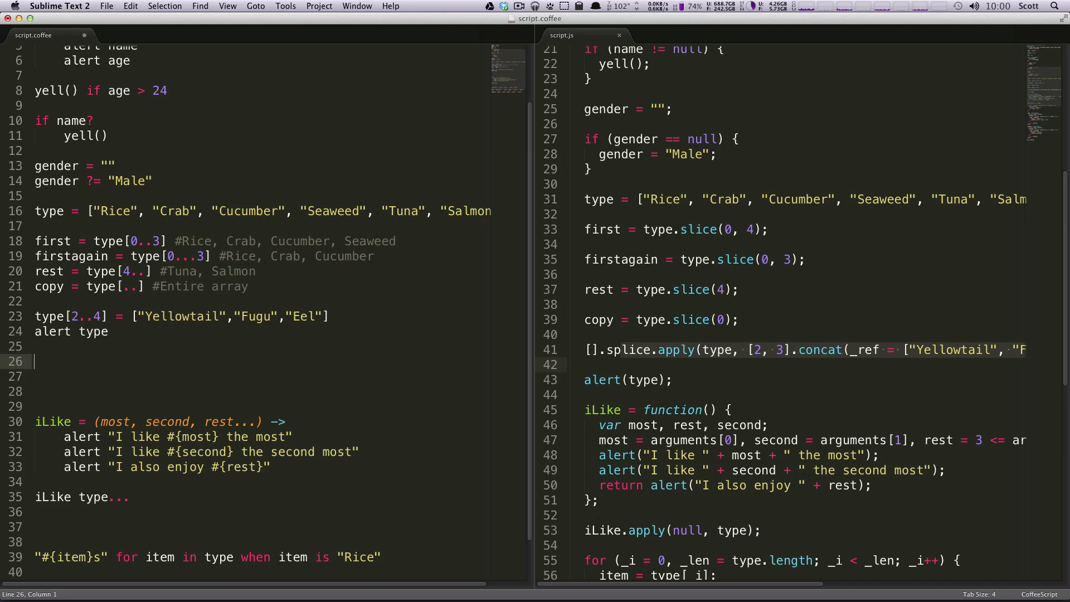
# Step: Write the header switch (colors) { with a case "Blue": label
pyautogui.write('switch')
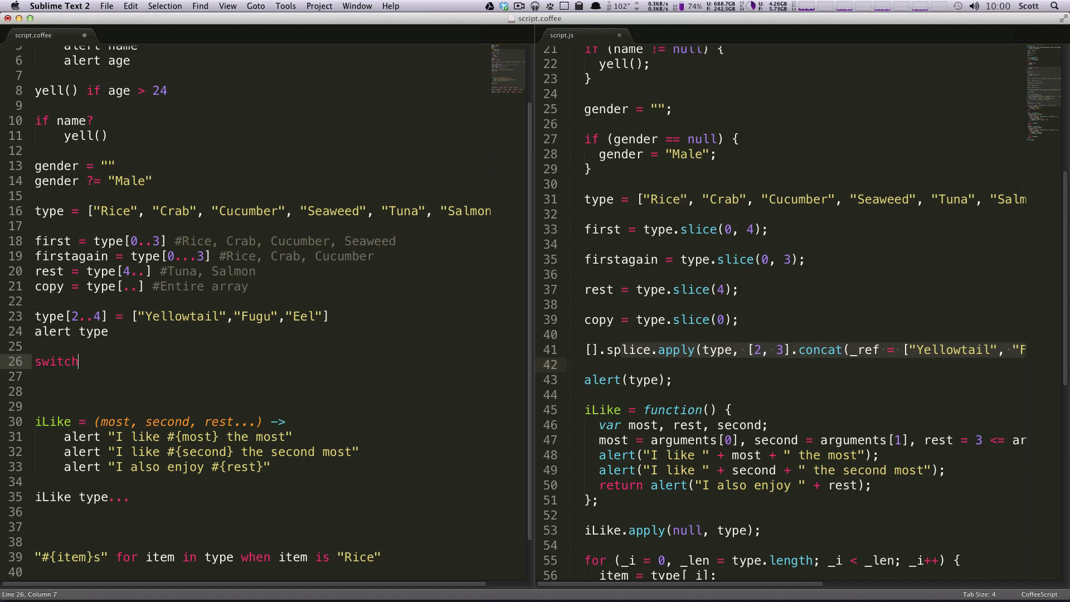
pyautogui.write('(co')
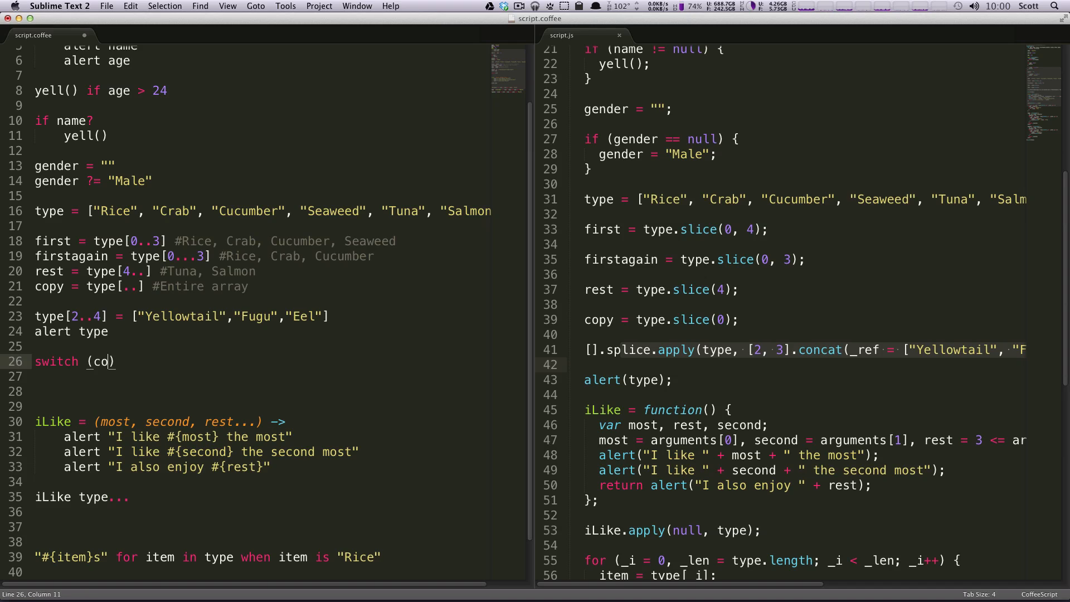
pyautogui.write('lors')
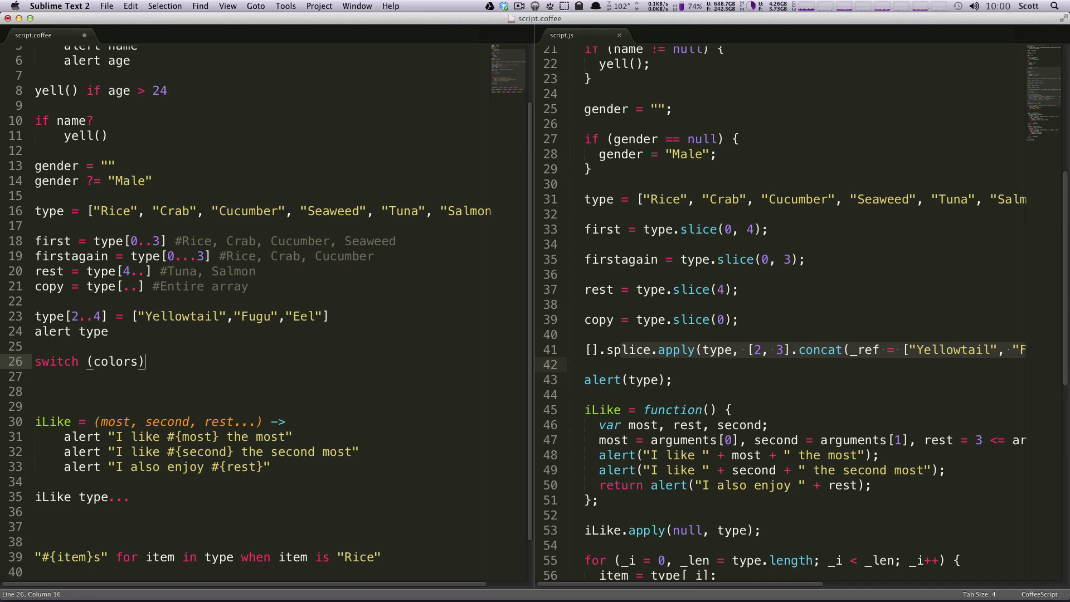
pyautogui.write('{')
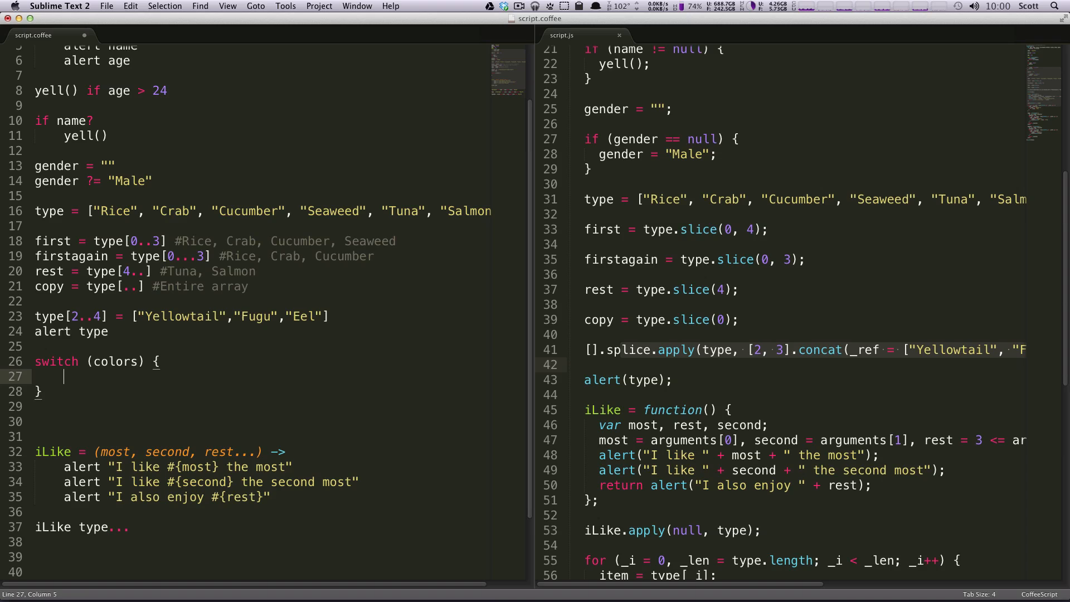
pyautogui.write('c')
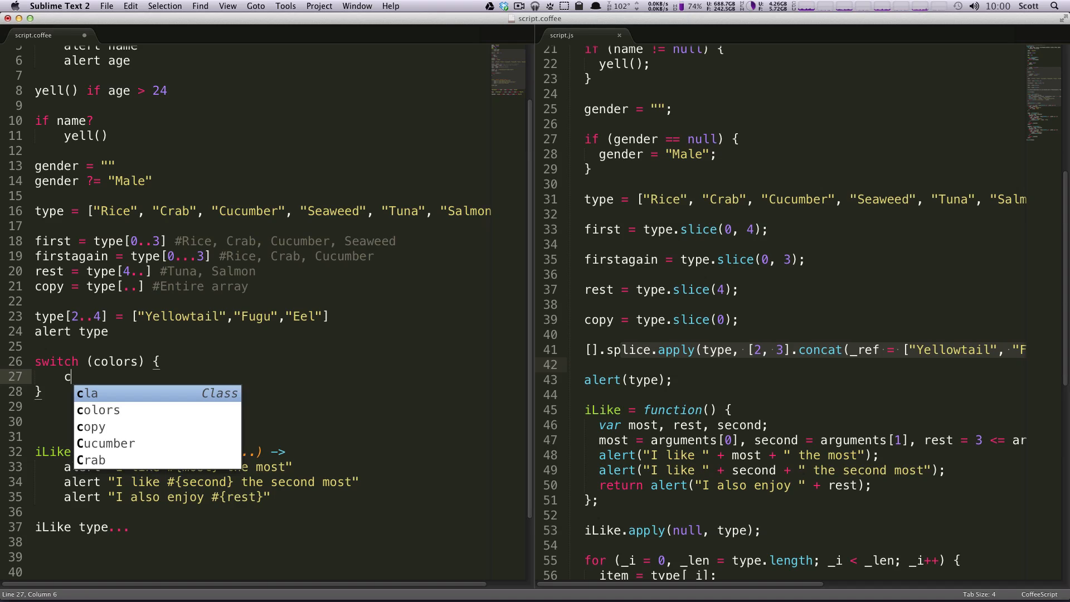
pyautogui.write('ase "Blue"')
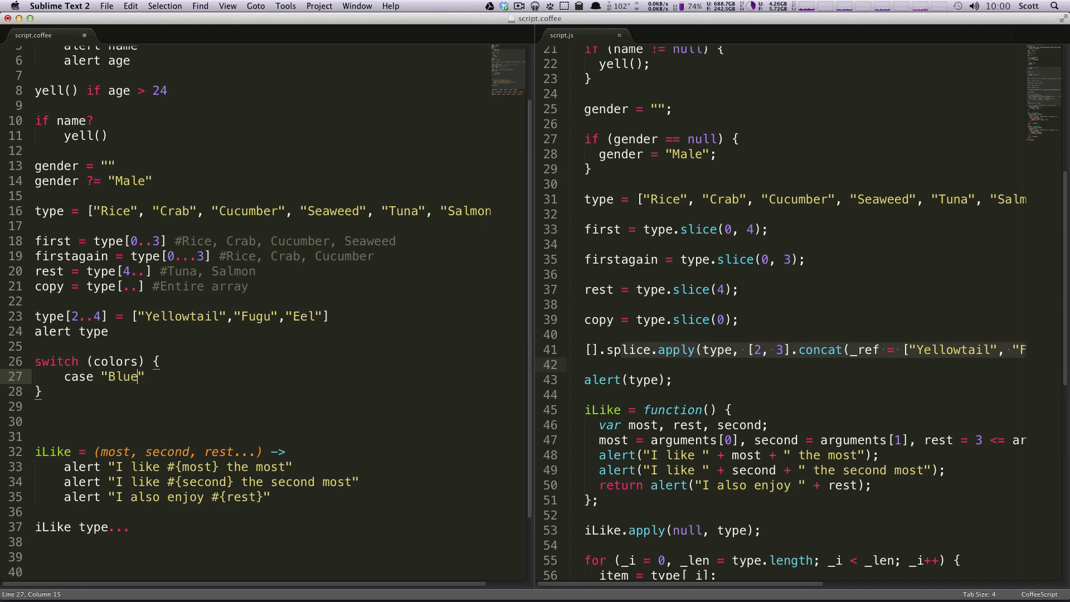
pyautogui.press('enter')
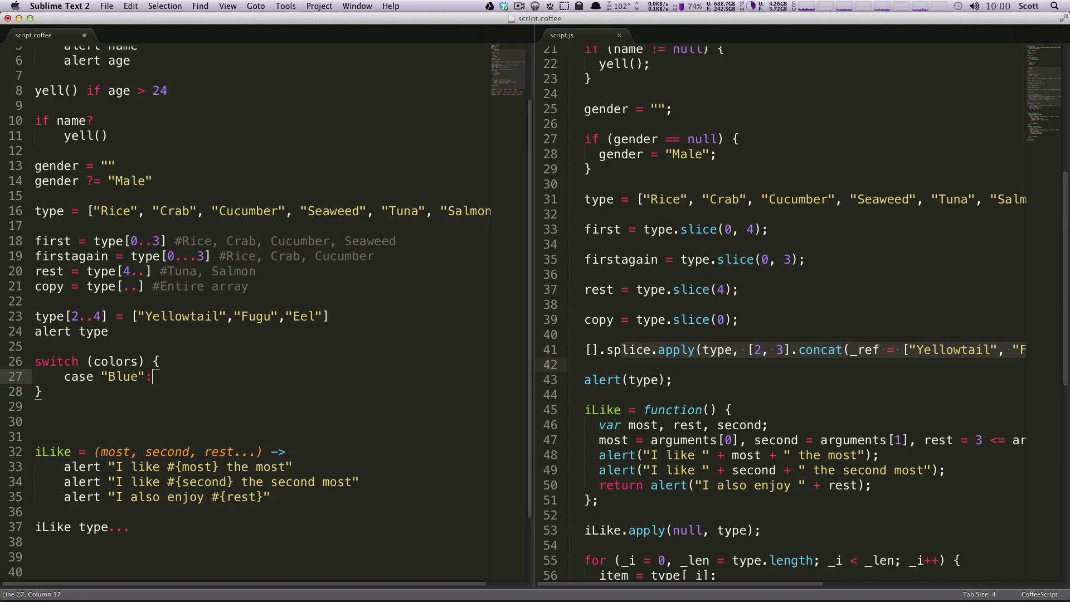
# Step: Fill the Blue case with a do something placeholder and a break
pyautogui.press('enter')
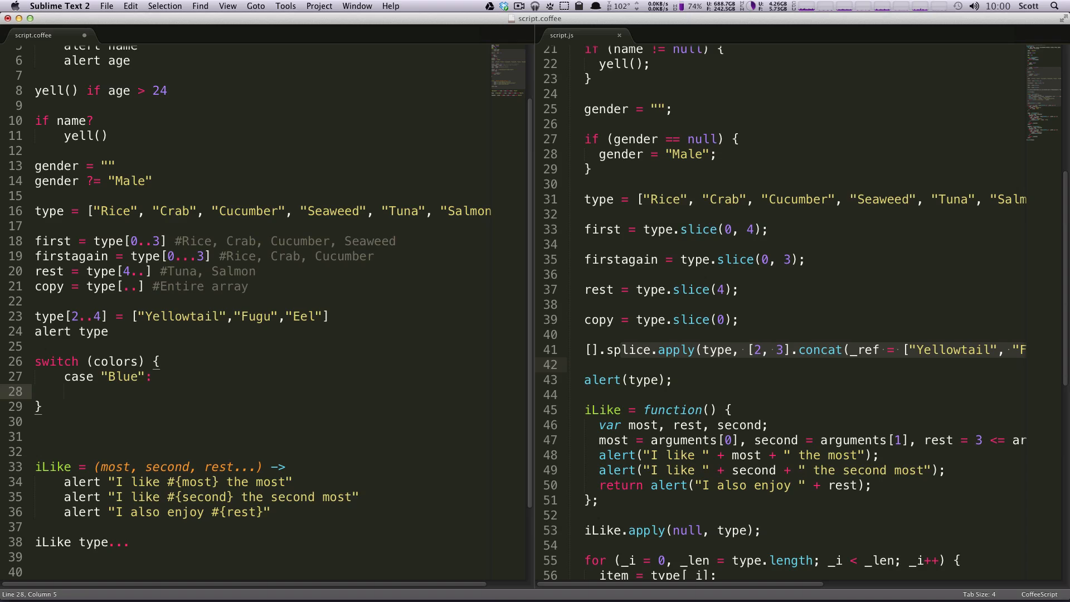
pyautogui.write('brea')
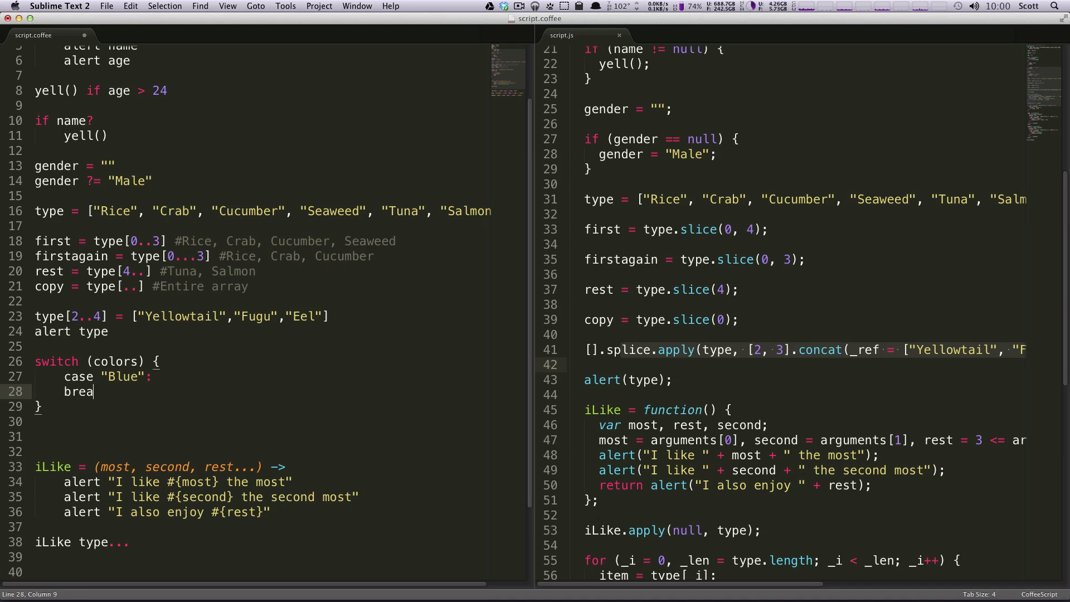
pyautogui.write('k;')
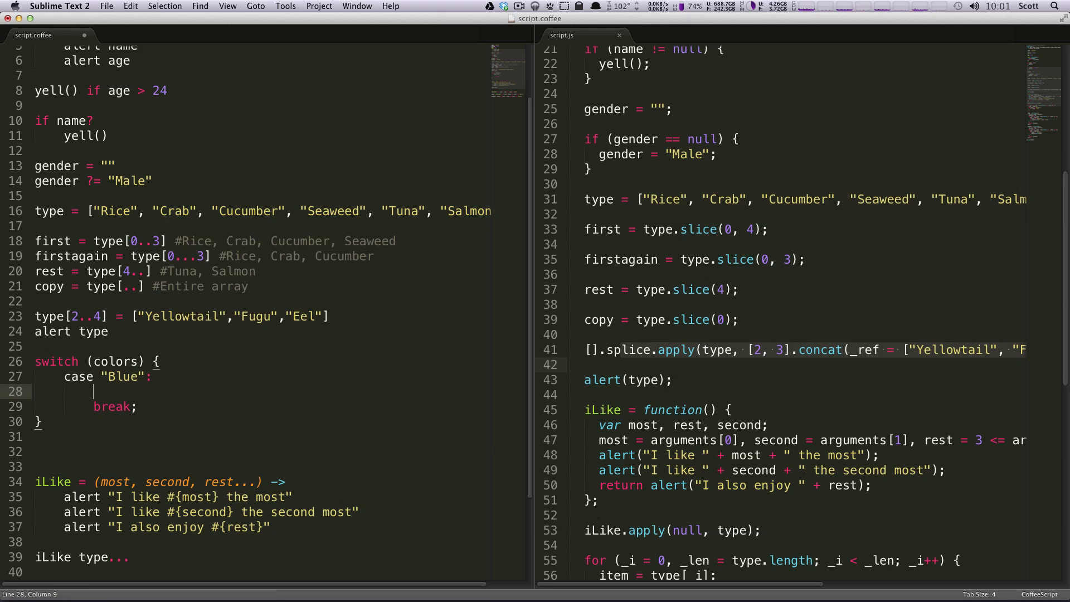
pyautogui.write('do something')
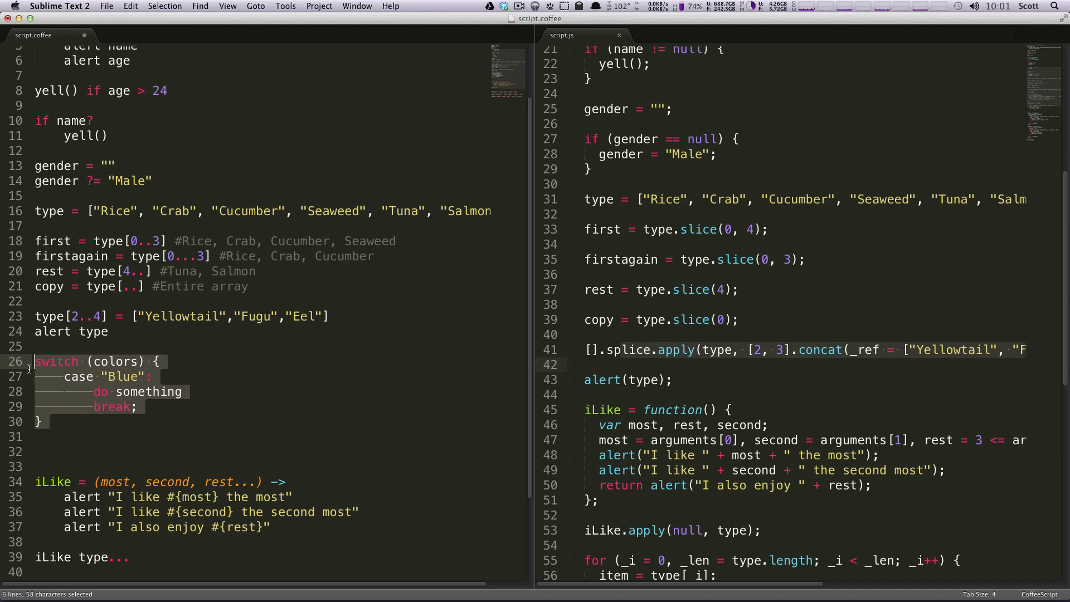
pyautogui.moveTo(26, 366)
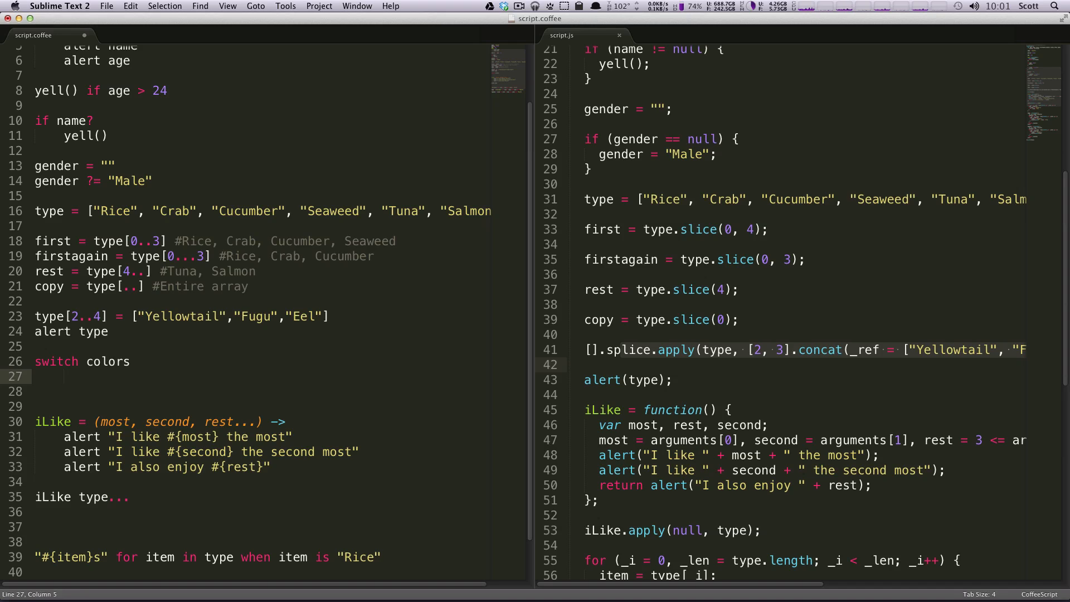
# Step: Write the CoffeeScript clause when "Blue" then alert Blue under switch colors
pyautogui.write('when')
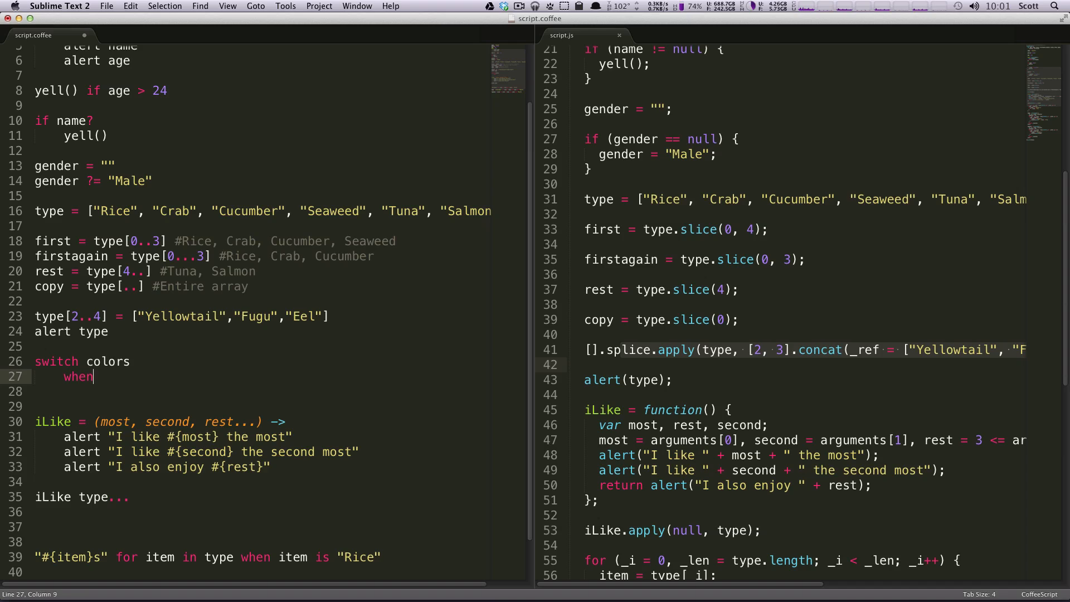
pyautogui.write('"Blu"')
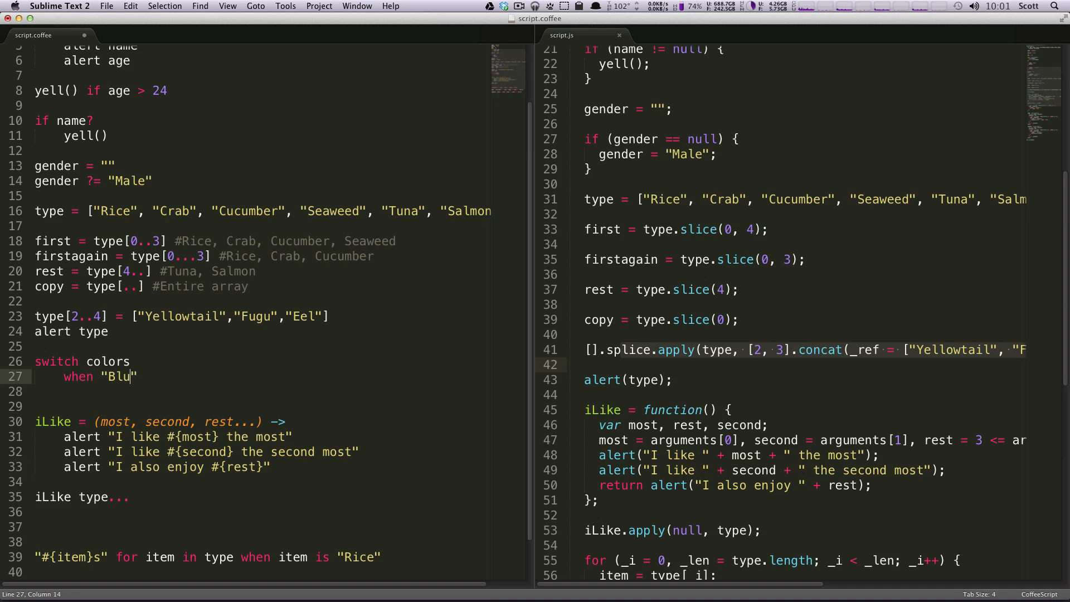
pyautogui.write('e" the')
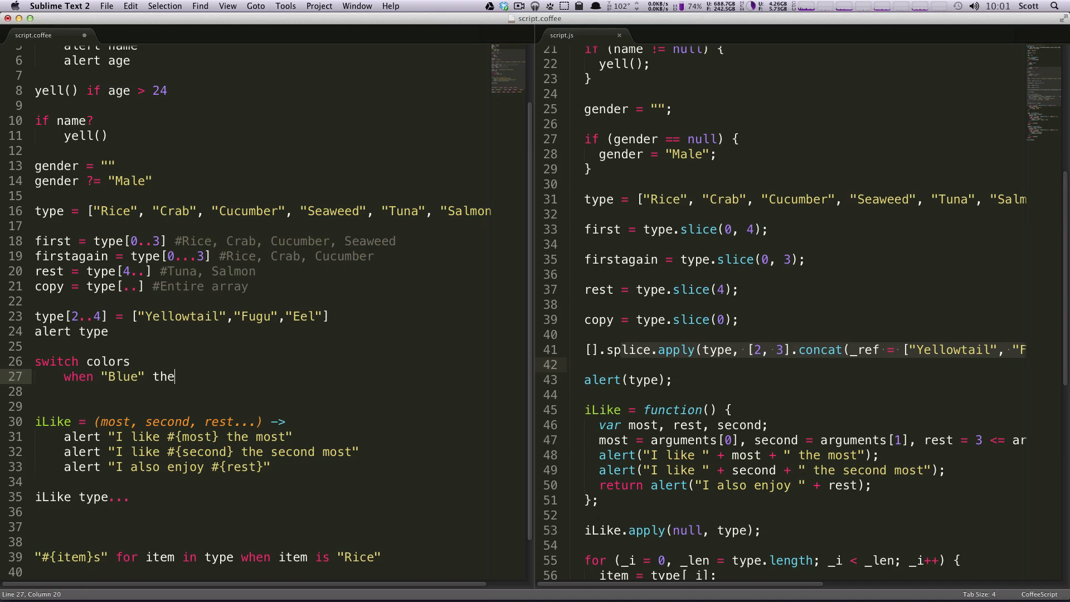
pyautogui.write('n')
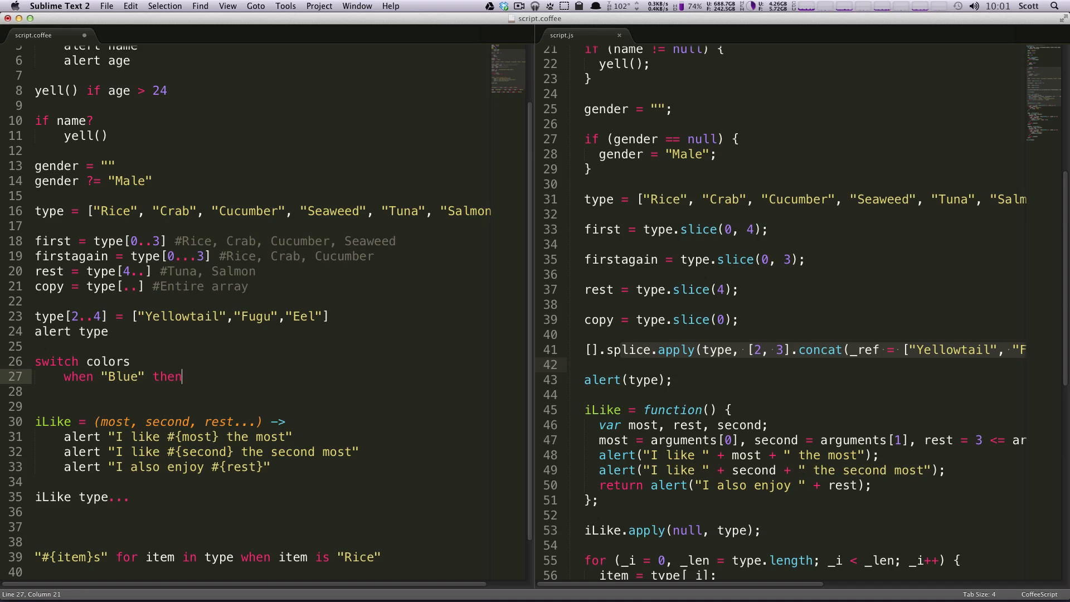
pyautogui.write('alert')
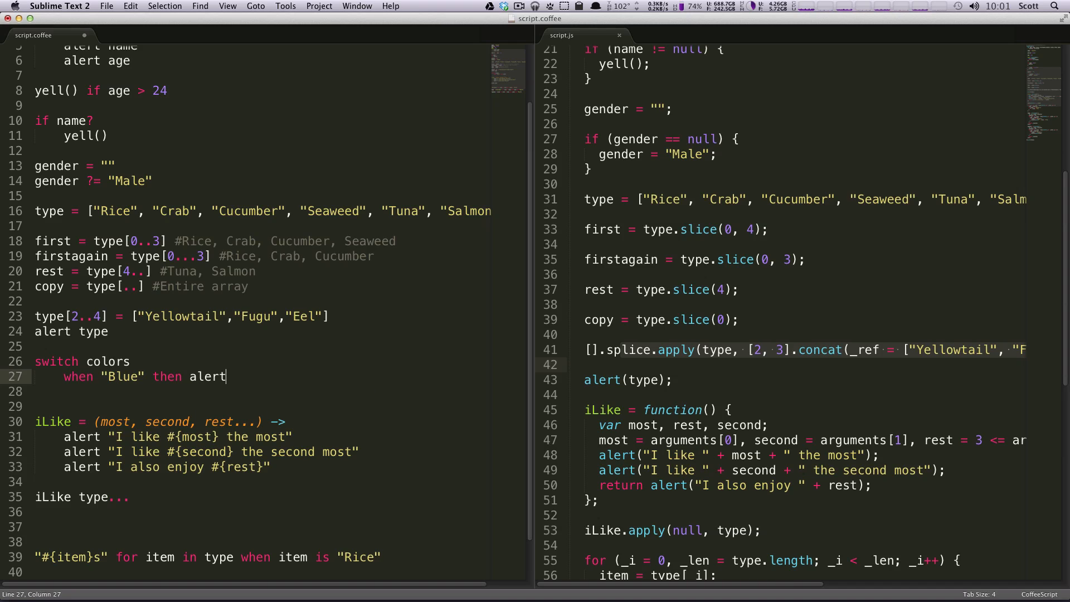
pyautogui.write('Blue')
pyautogui.click(263, 391)
pyautogui.write('when')
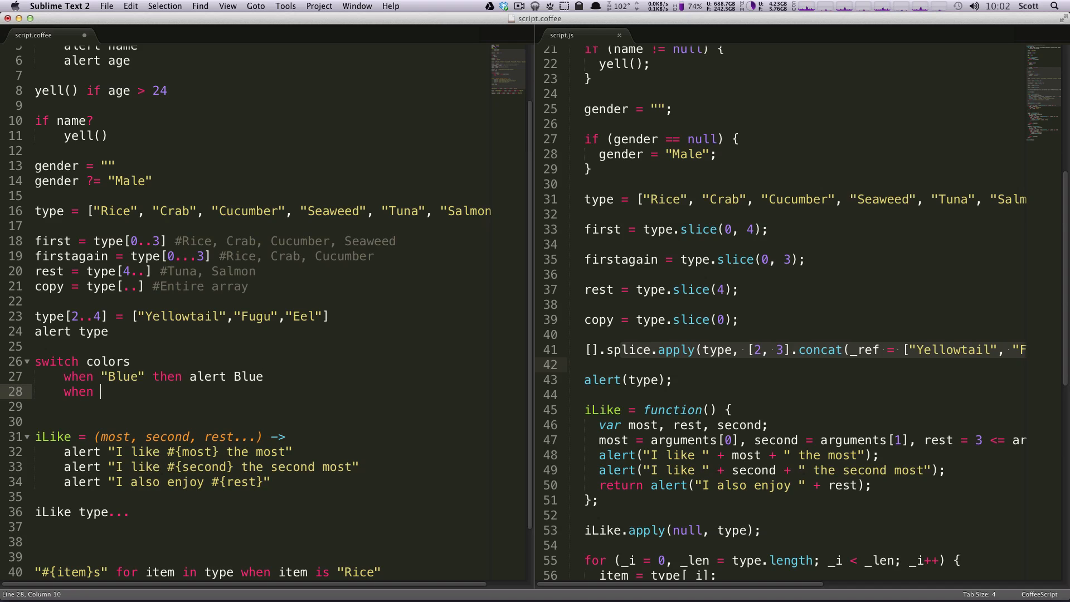
# Step: Add a when "Green" clause that sets name to "Green"
pyautogui.write('"Green" the')
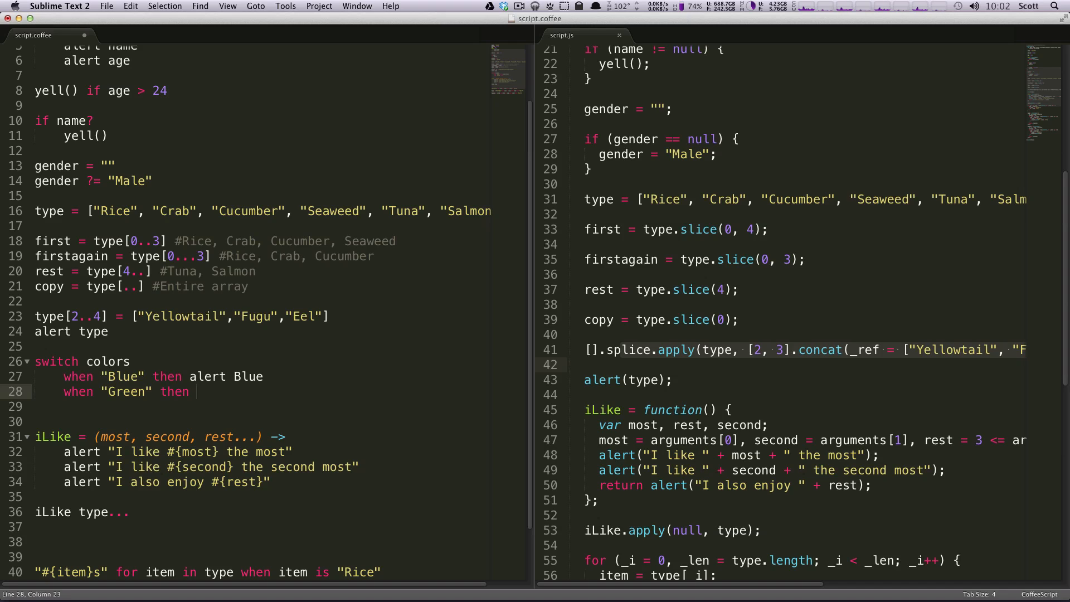
pyautogui.write('name=')
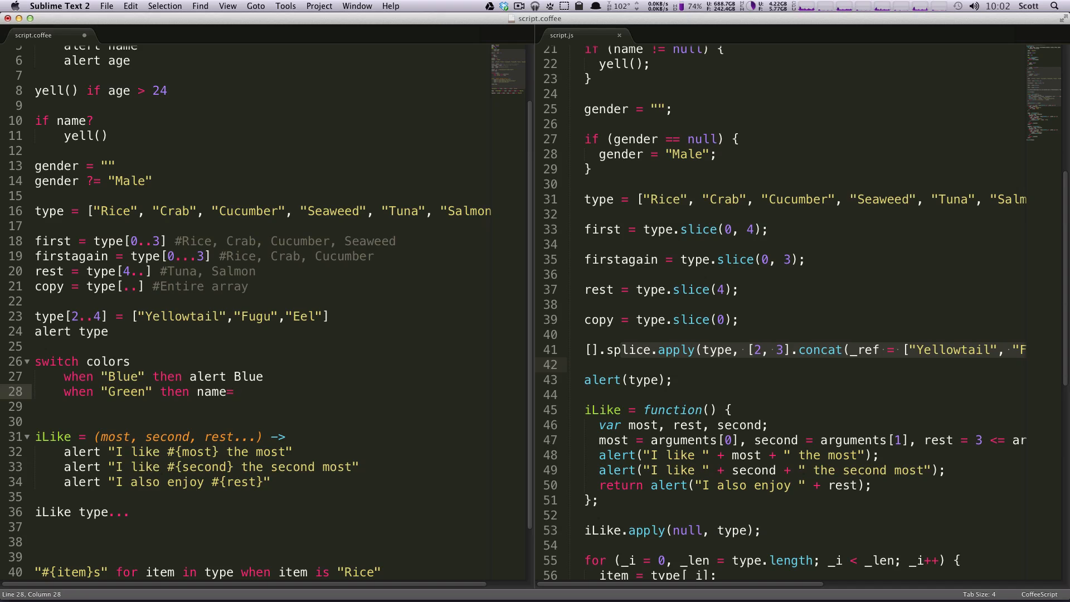
pyautogui.write('"Green"')
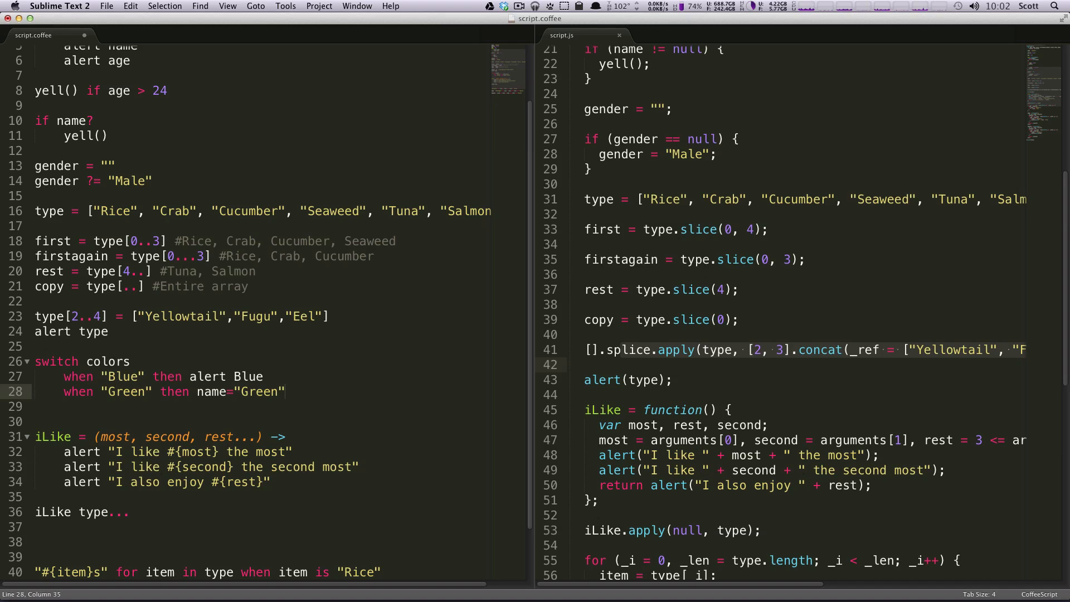
pyautogui.moveTo(115, 342)
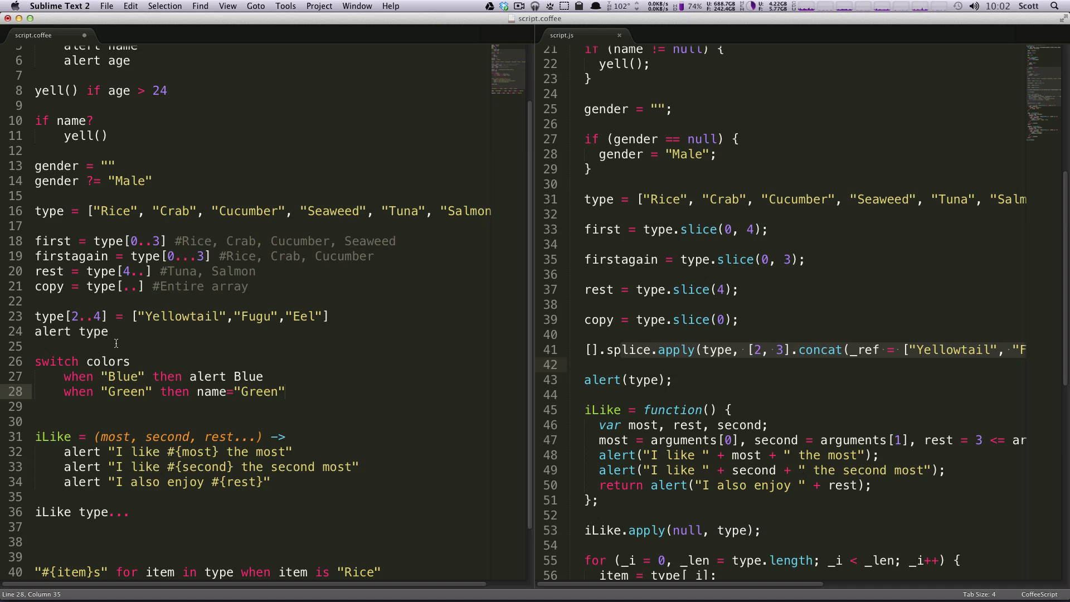
pyautogui.moveTo(191, 365)
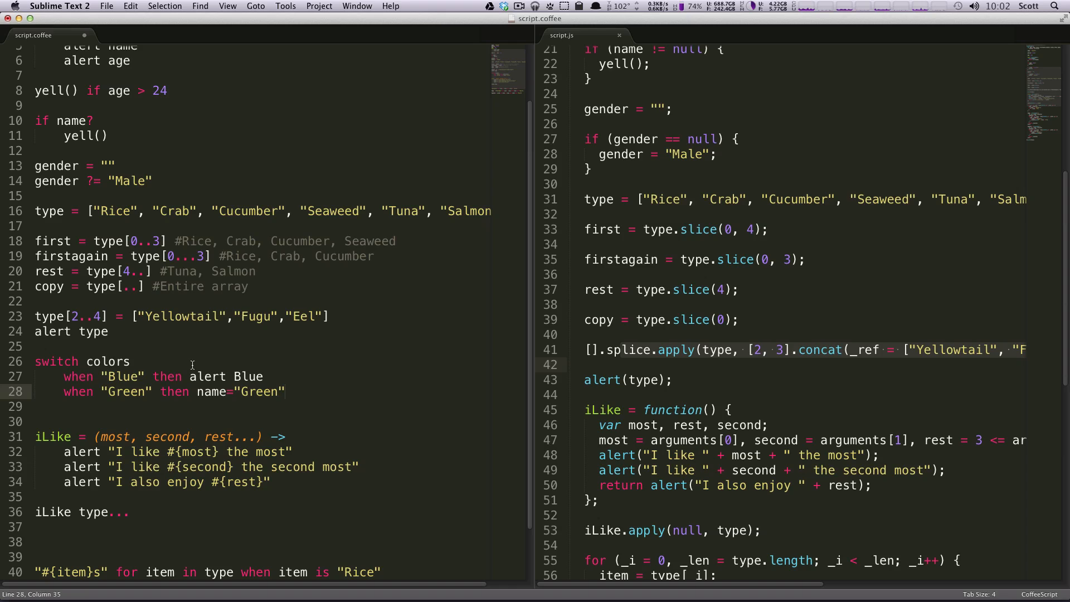
pyautogui.moveTo(319, 392)
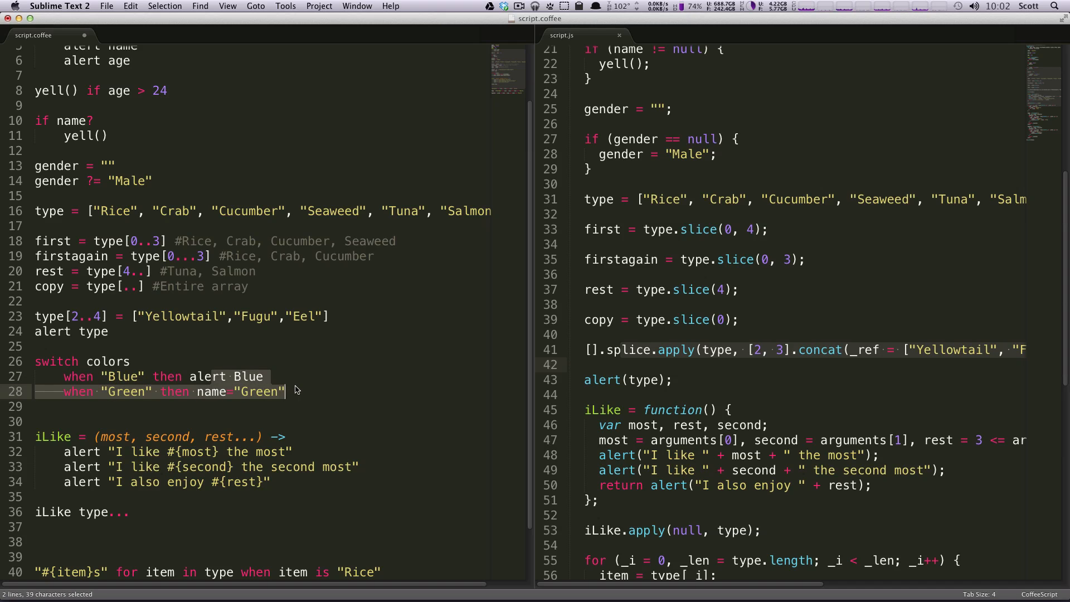
# Step: Add a when "Black", "Brown" clause below the Green one
pyautogui.click(285, 392)
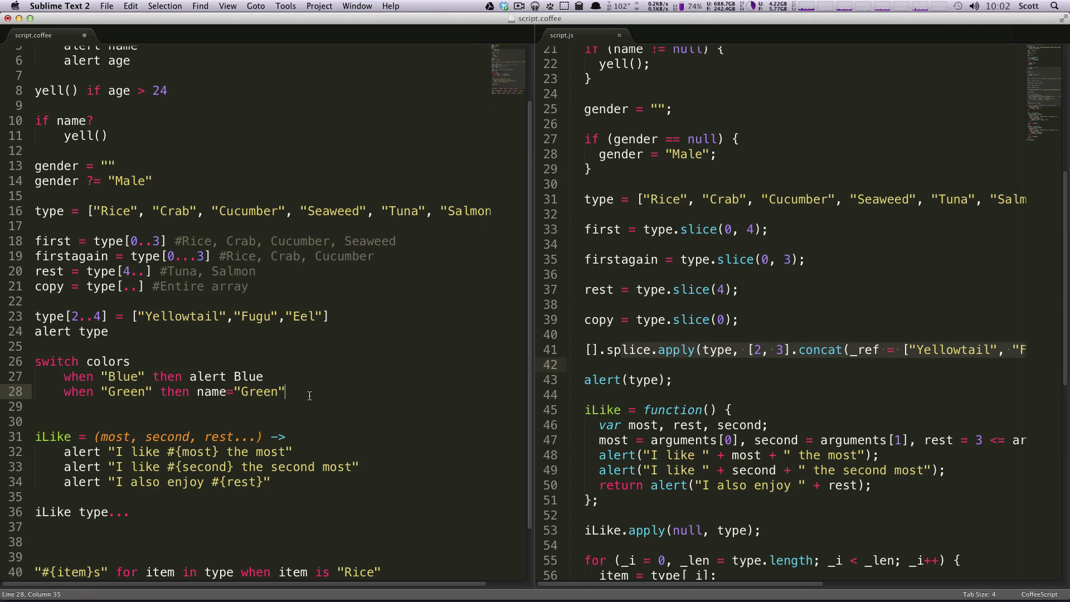
pyautogui.press('enter')
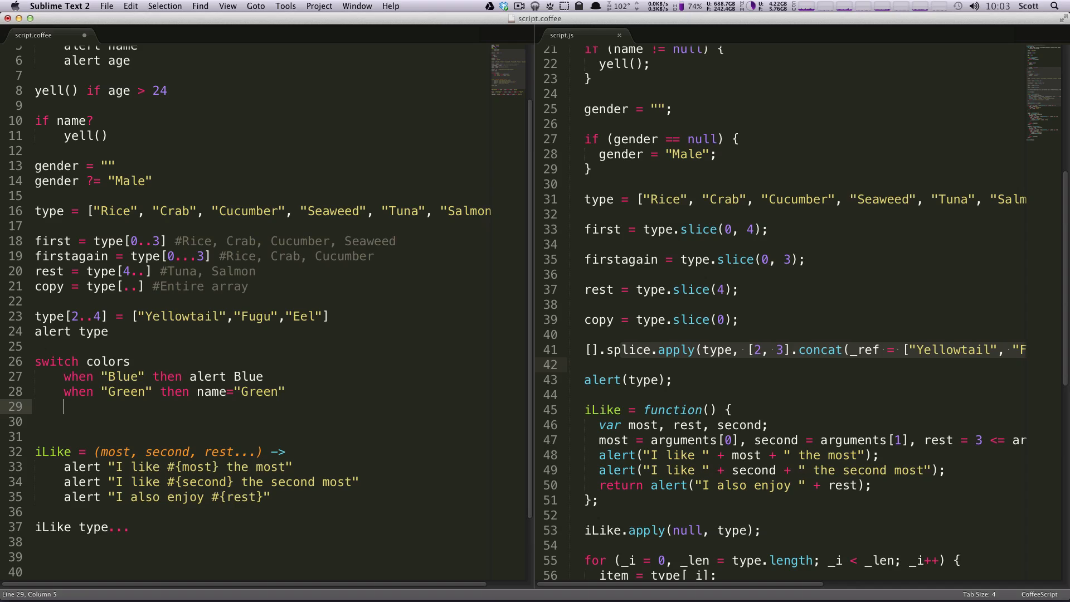
pyautogui.write('when ""')
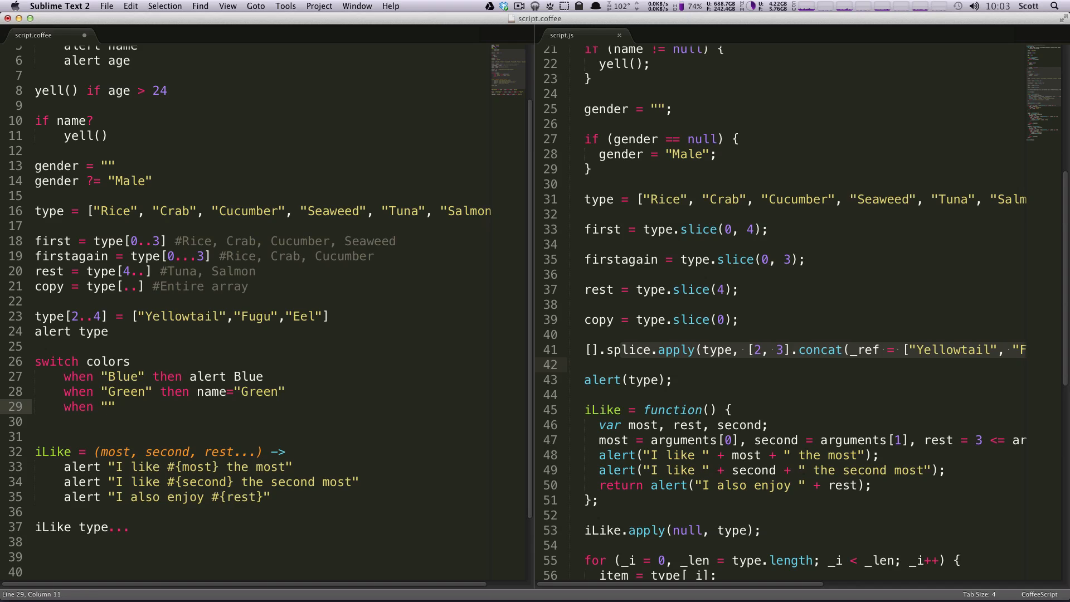
pyautogui.write('Black')
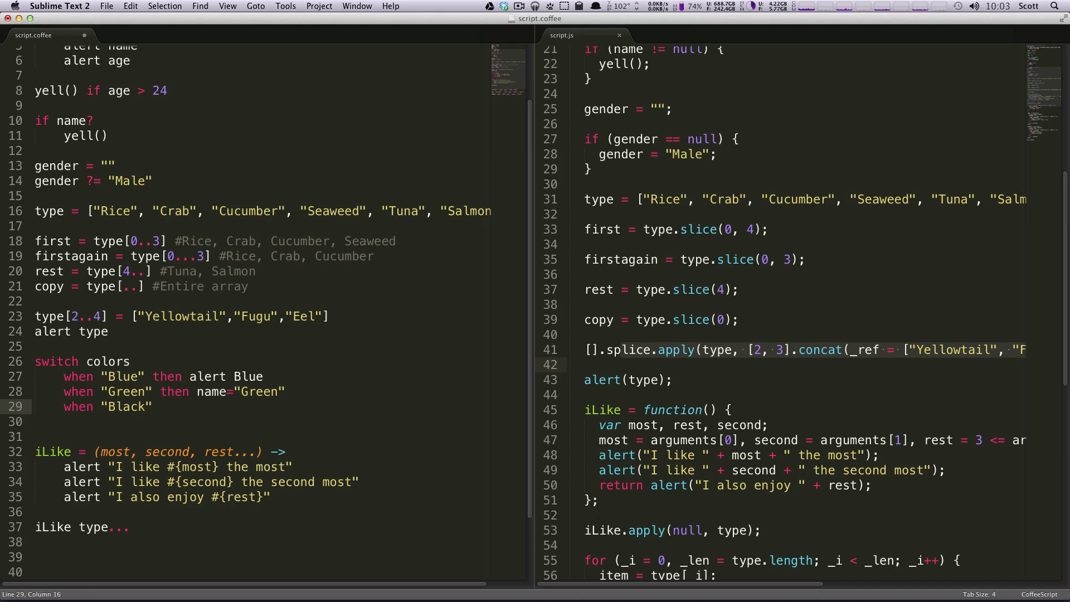
pyautogui.write(',')
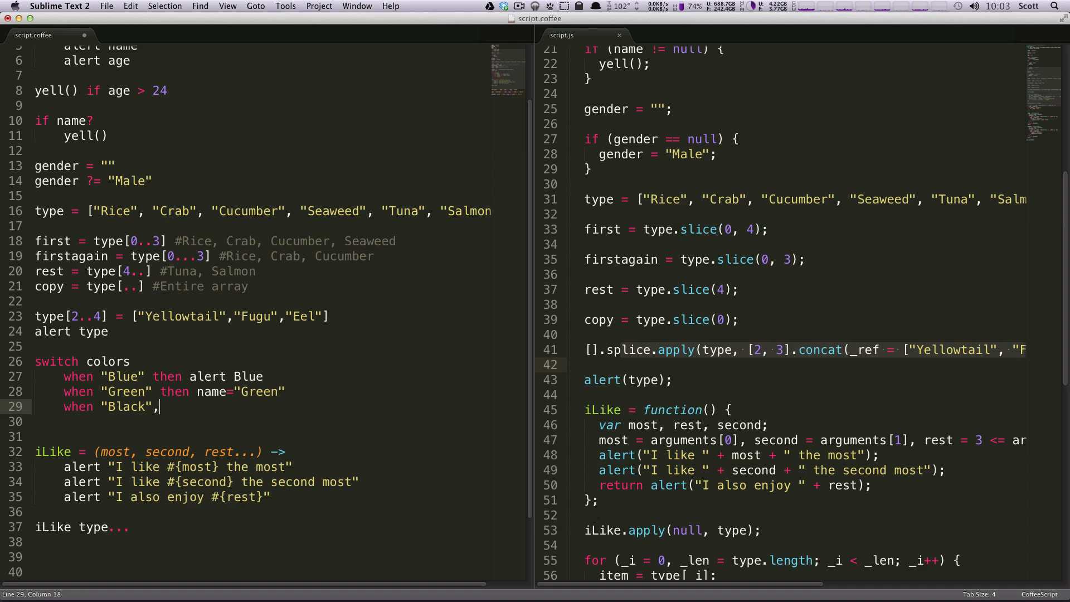
pyautogui.write('"Brown"')
pyautogui.click(280, 422)
pyautogui.write('if Bla')
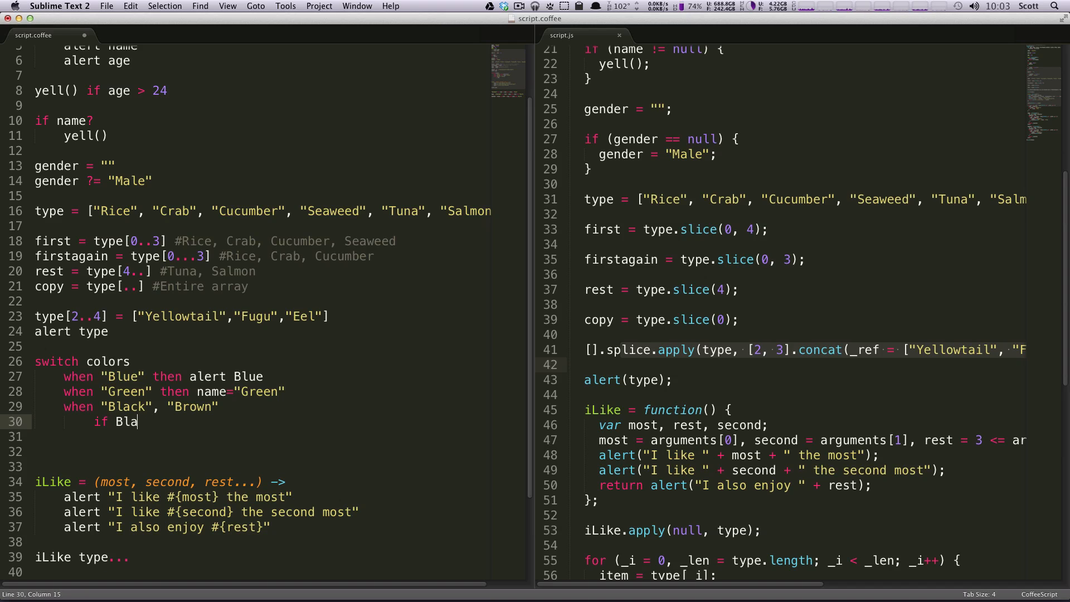
# Step: Nest if colors == "Black" with alert "Black" and quote the Blue alert
pyautogui.press('backspace')
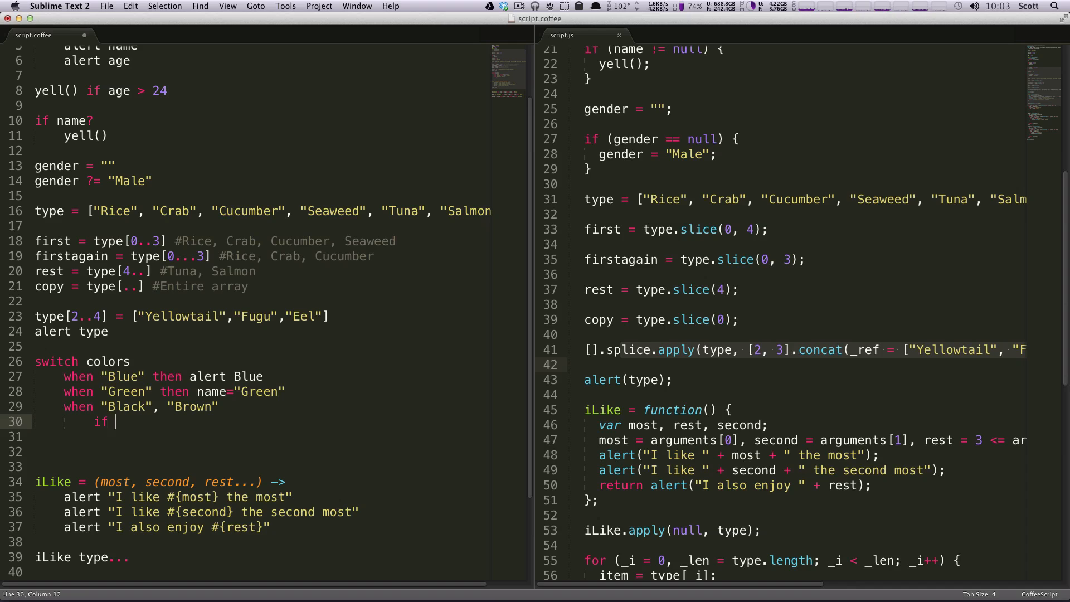
pyautogui.write('colors ==')
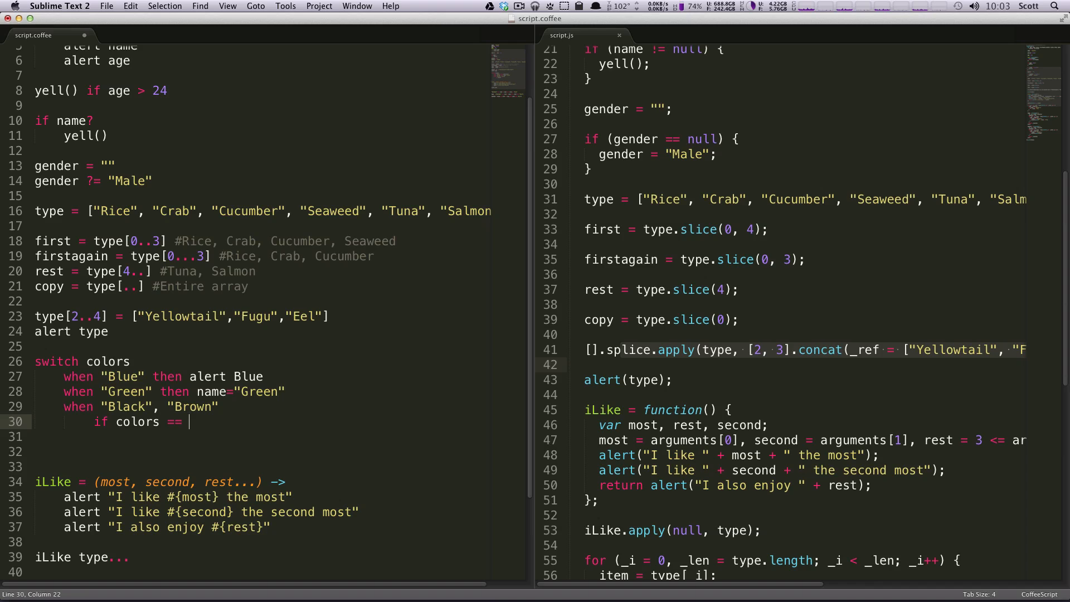
pyautogui.write('"Black":')
pyautogui.click(263, 436)
pyautogui.write('alert')
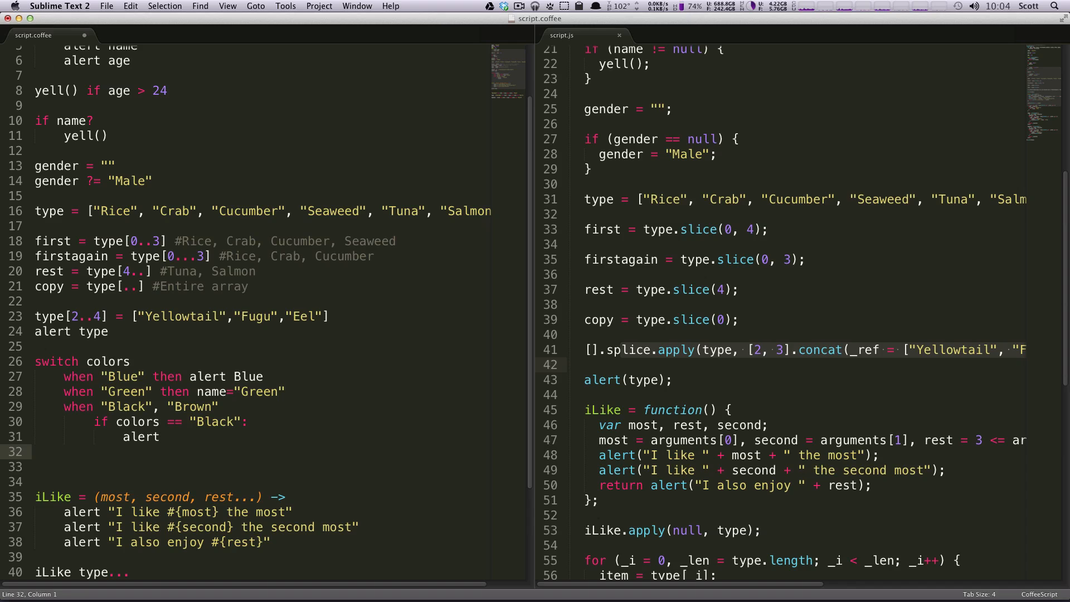
pyautogui.write('"')
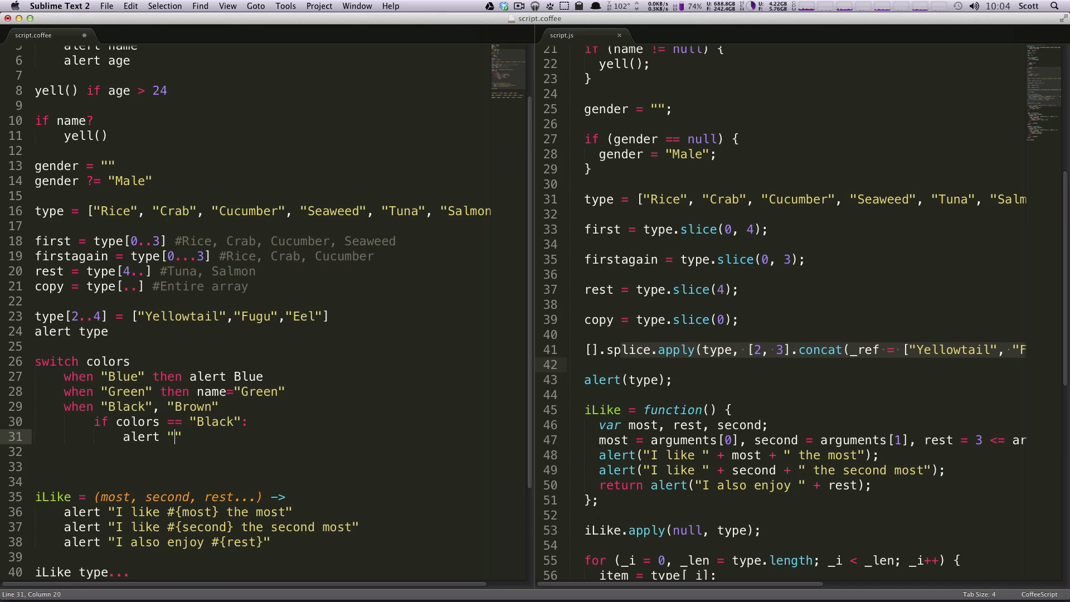
pyautogui.write('Black')
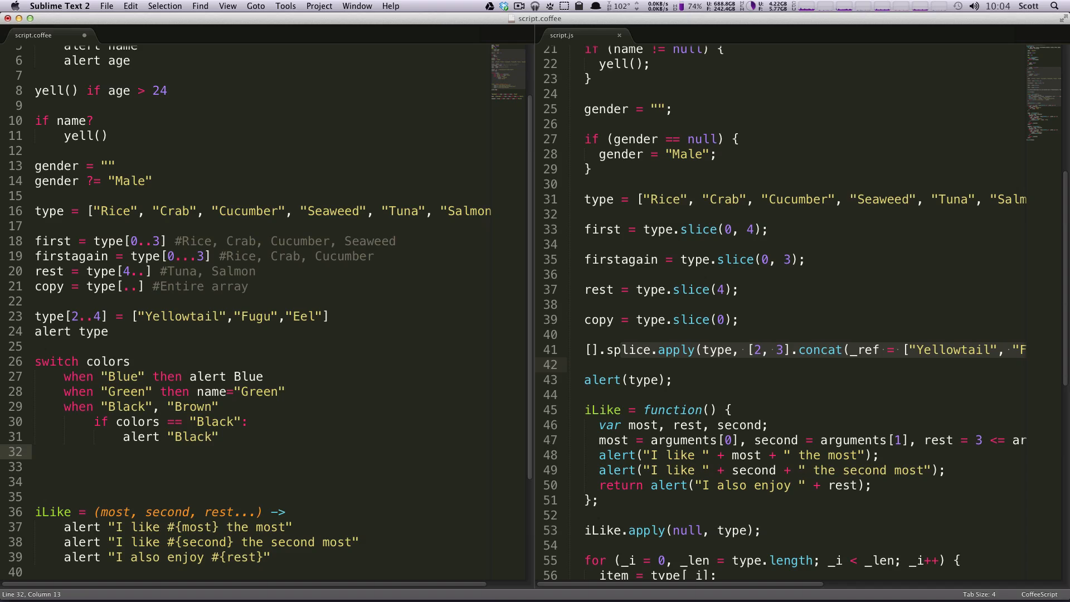
pyautogui.click(218, 407)
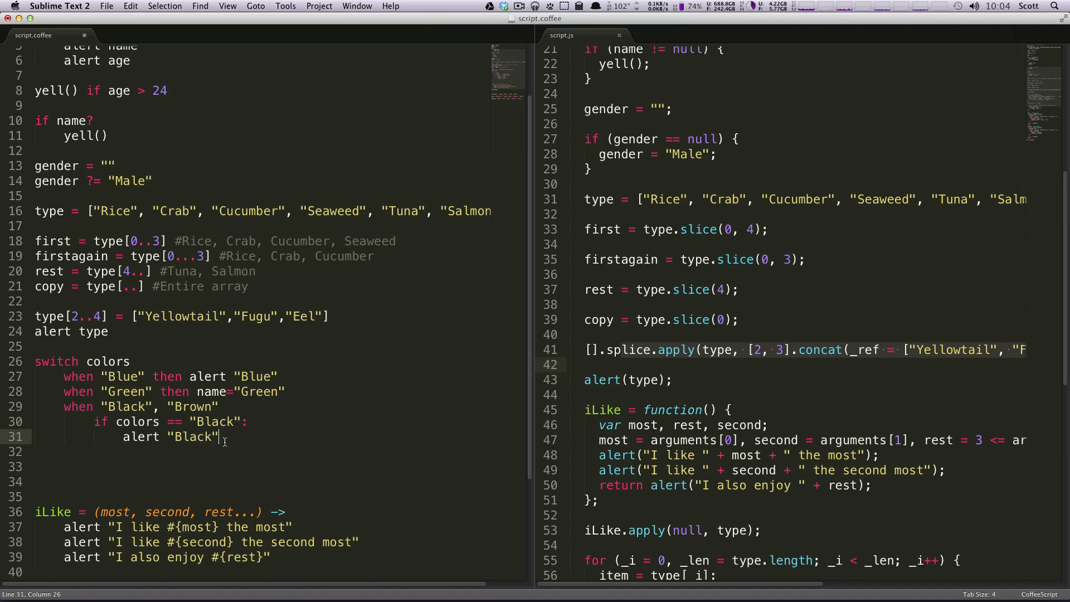
# Step: Set name to "Brown/Black" after the nested if in that clause
pyautogui.press('enter')
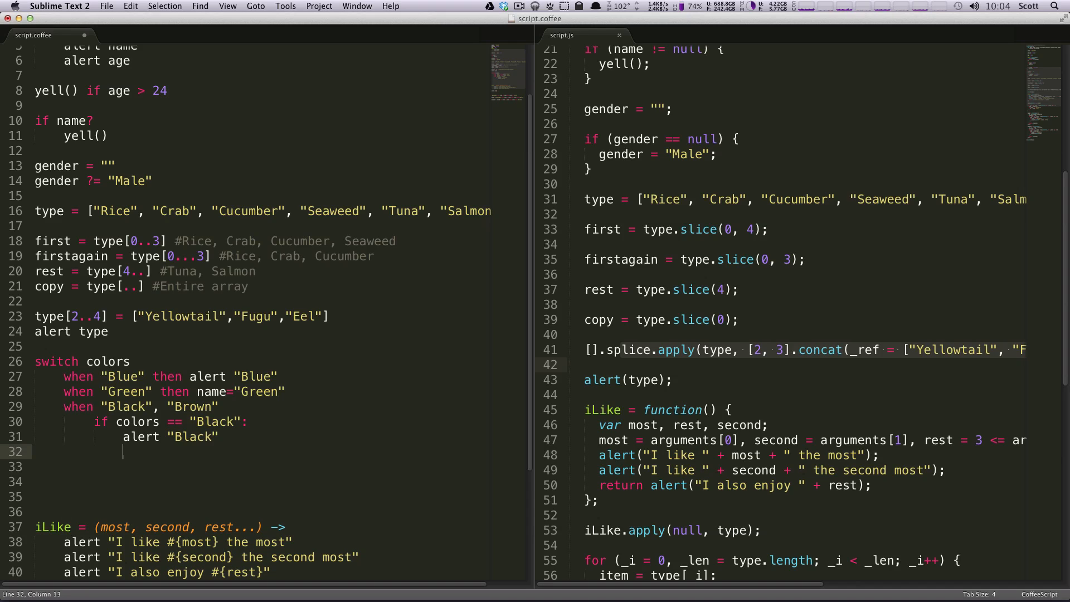
pyautogui.write('name =')
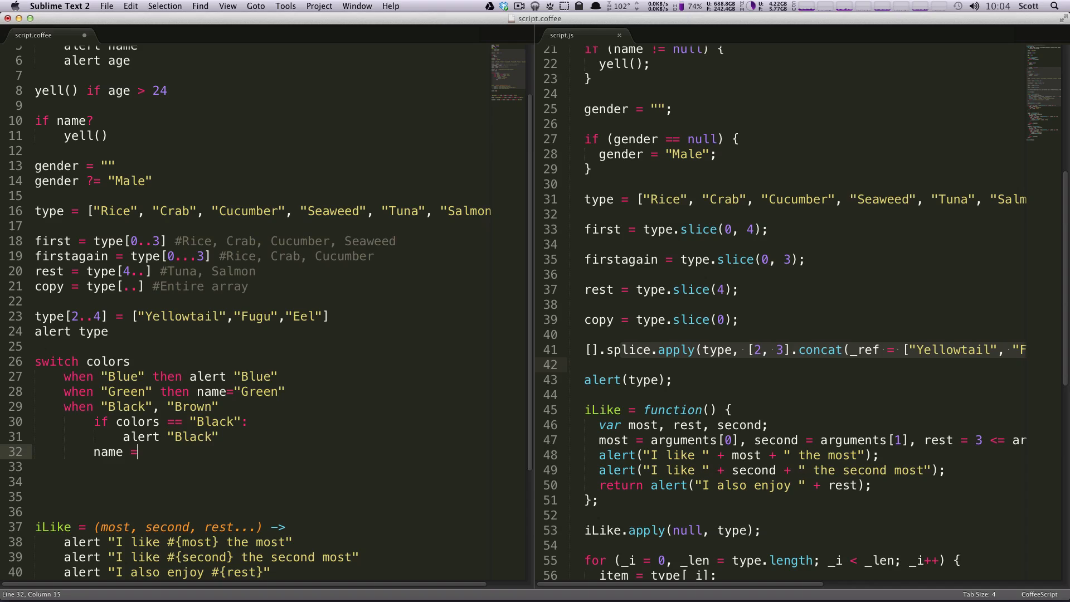
pyautogui.write('"Brow')
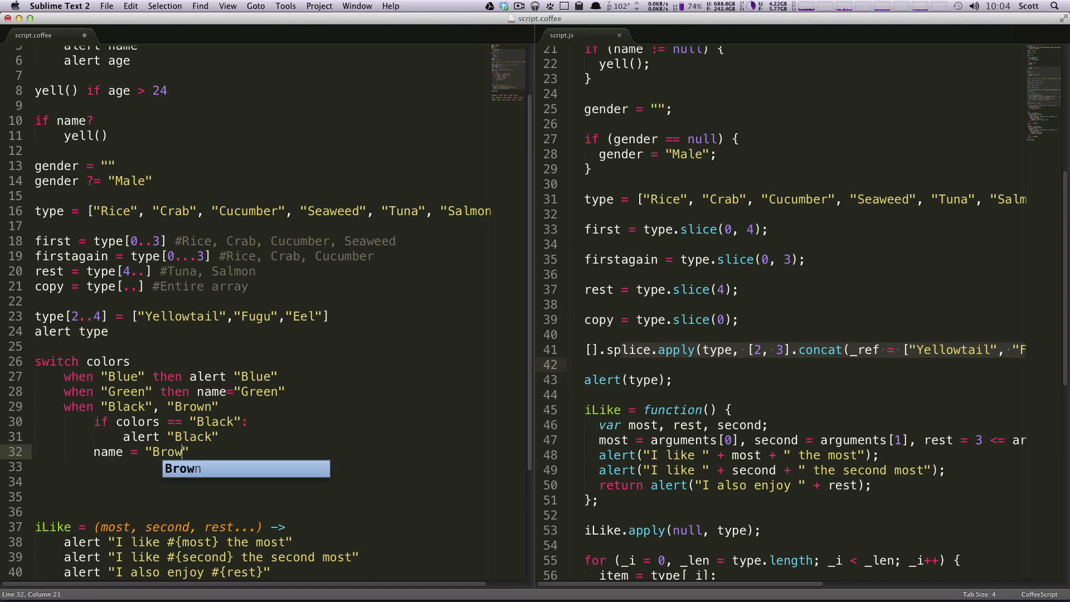
pyautogui.write('/Black')
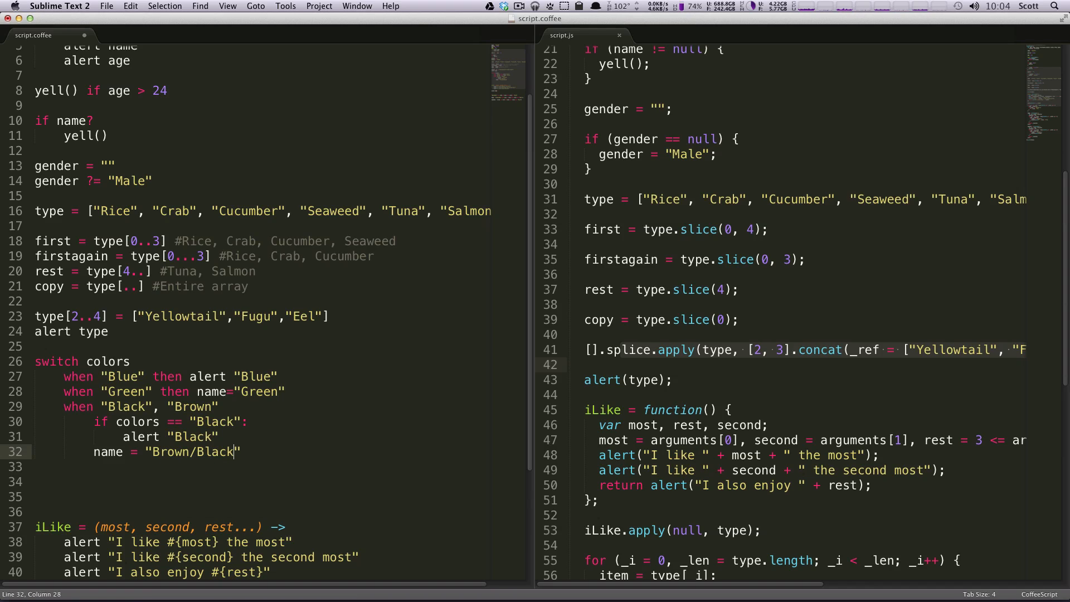
pyautogui.click(170, 405)
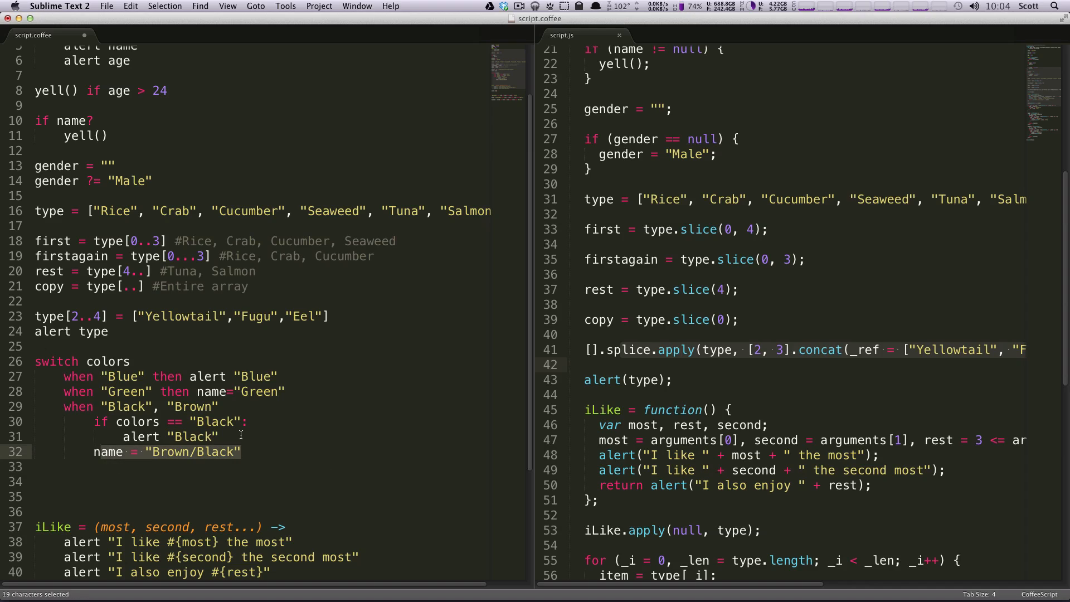
# Step: Add an outdented else default that alerts "No Colors"
pyautogui.click(267, 451)
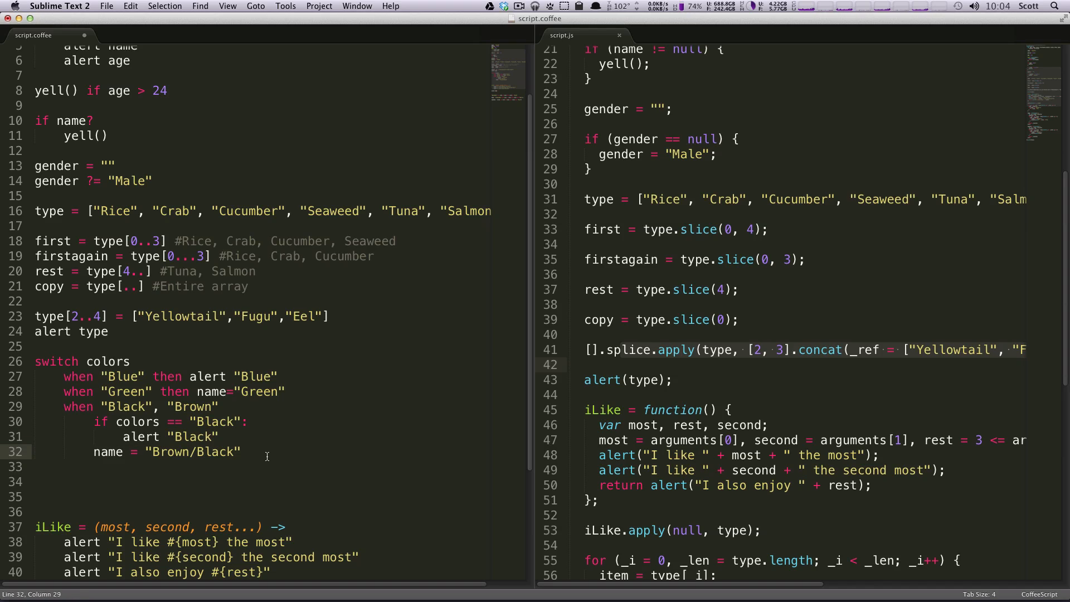
pyautogui.press('enter')
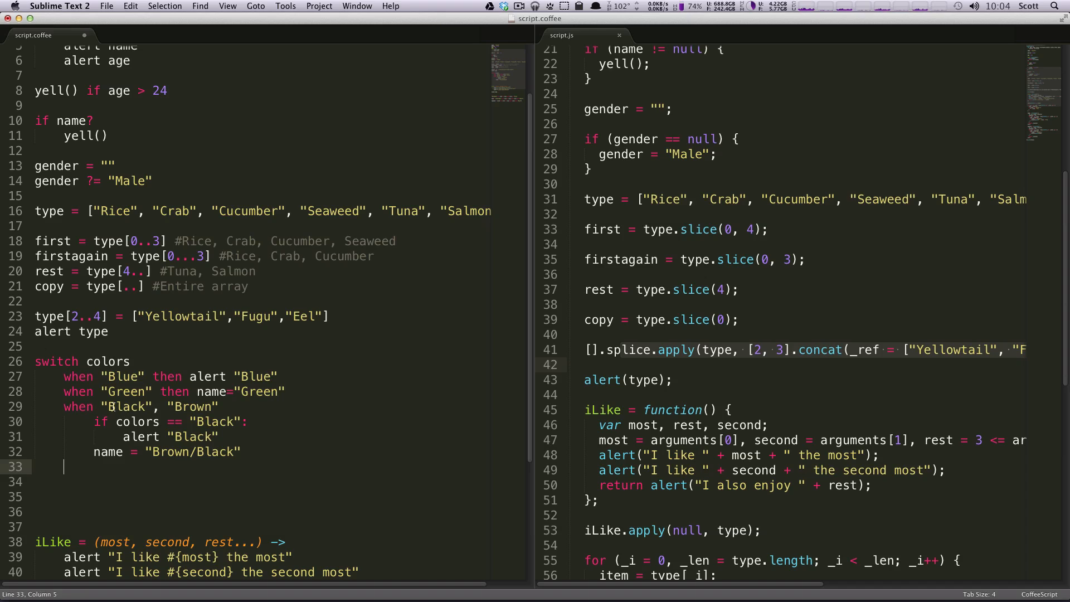
pyautogui.write('else alert')
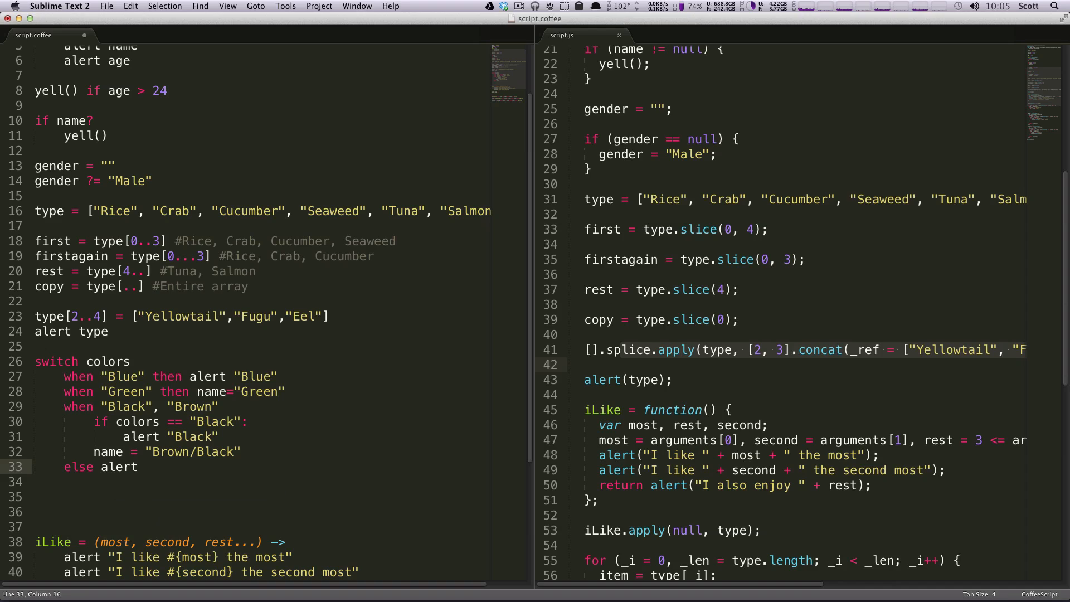
pyautogui.write('"No Colors"')
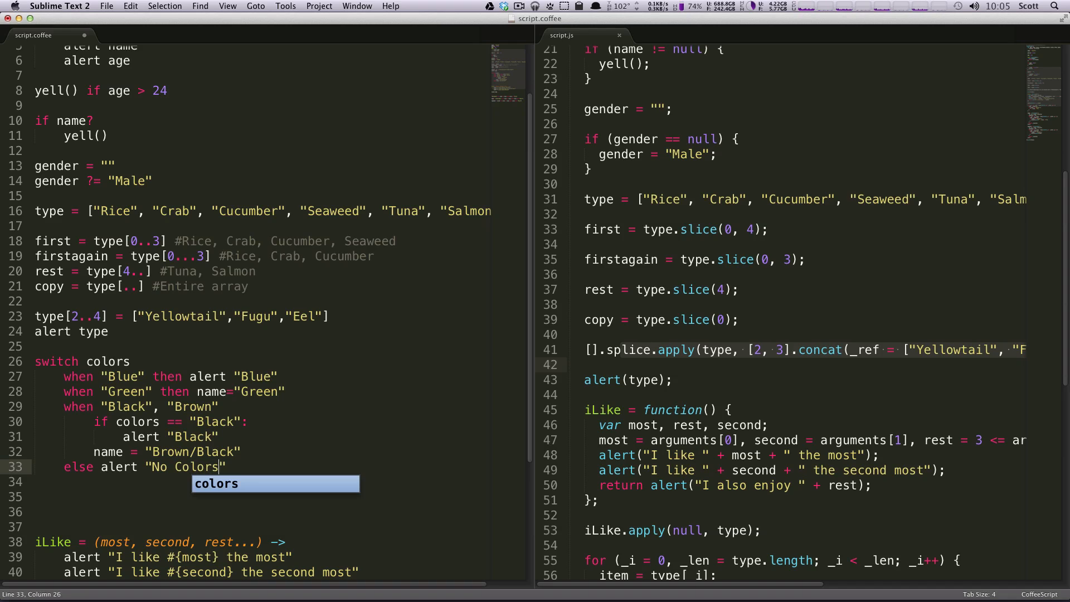
pyautogui.moveTo(218, 473)
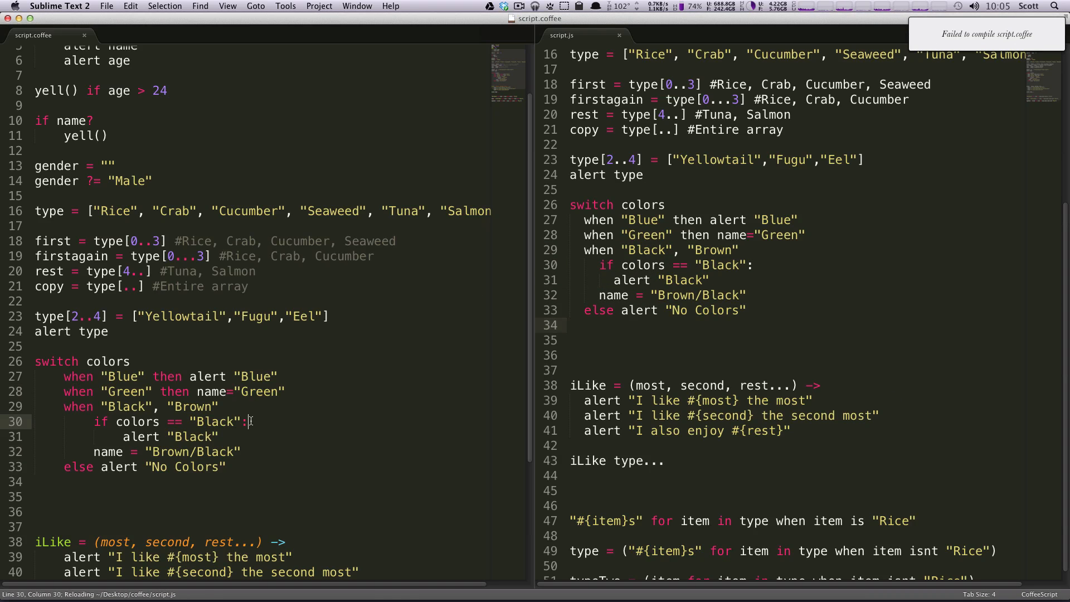
# Step: Remove the stray colon after if colors == "Black" so script.coffee compiles
pyautogui.press('backspace')
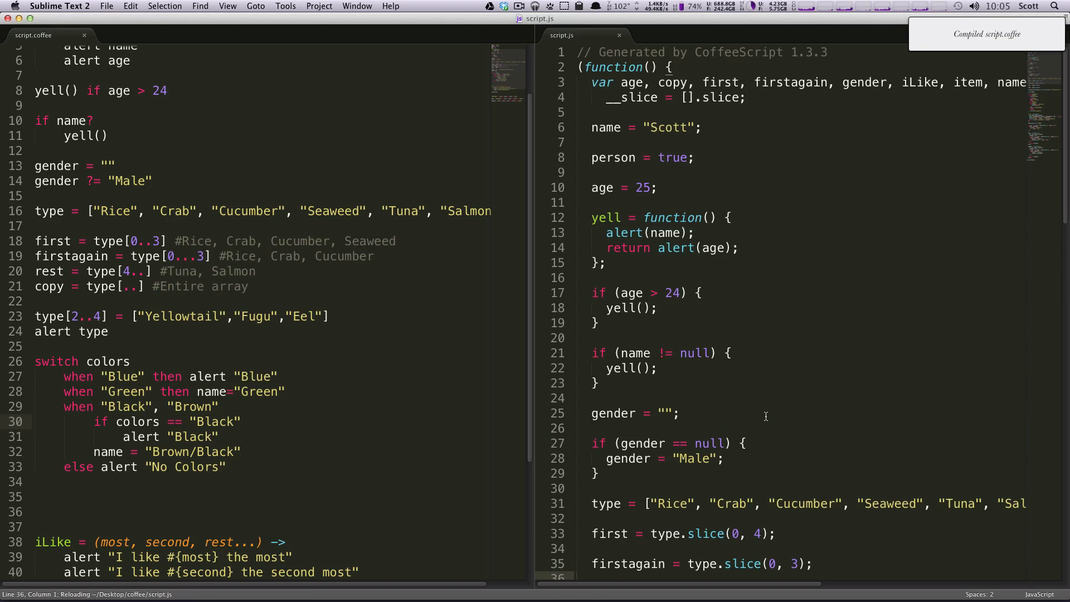
# Step: Scroll script.js to the compiled switch and point out the Blue case, its break and the default alert
pyautogui.scroll(-3)
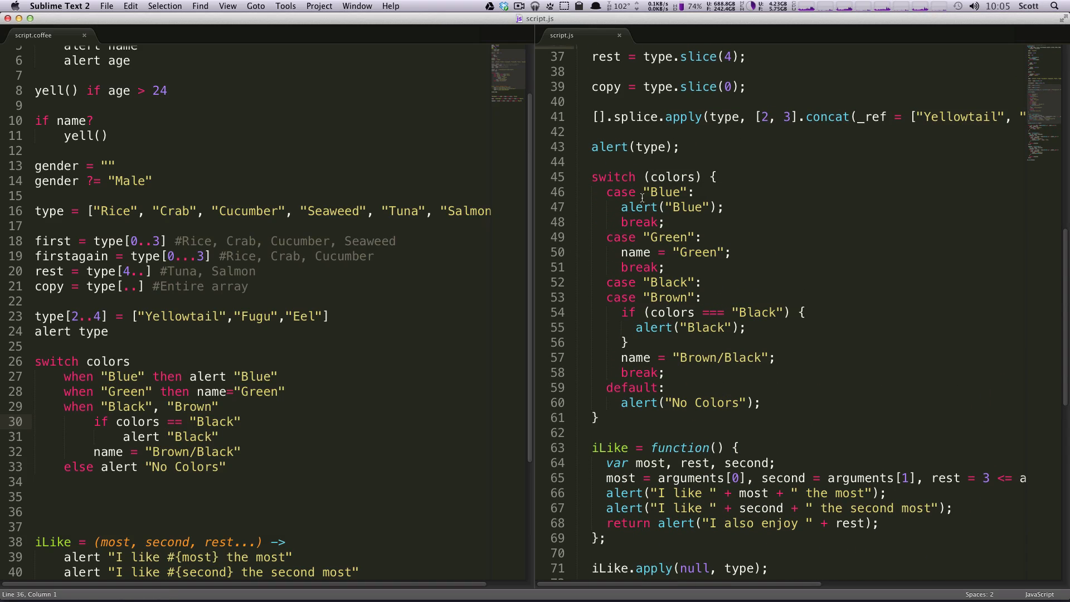
pyautogui.click(659, 222)
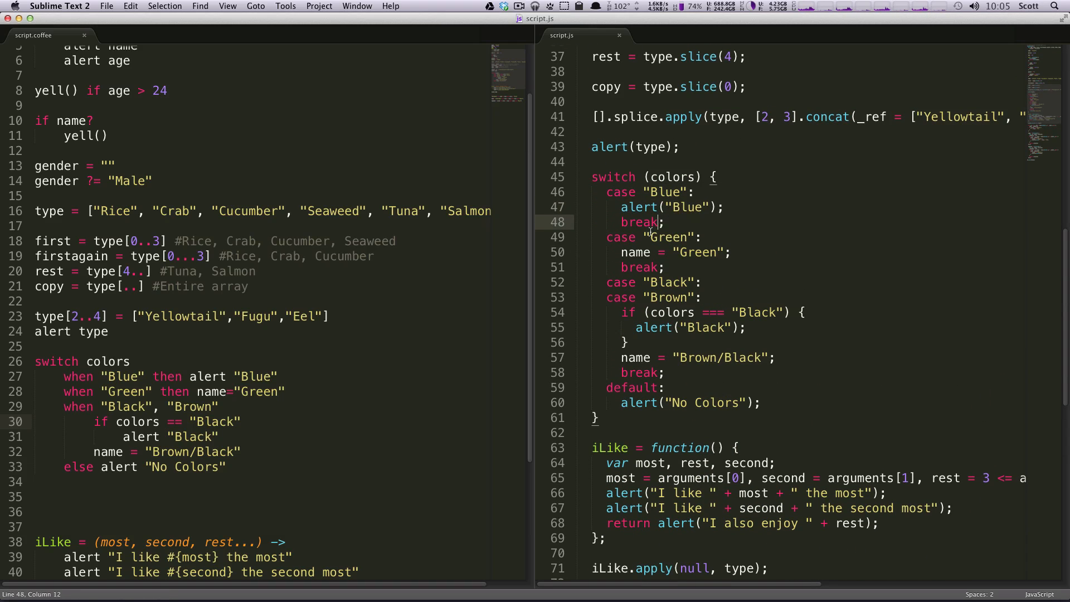
pyautogui.click(656, 267)
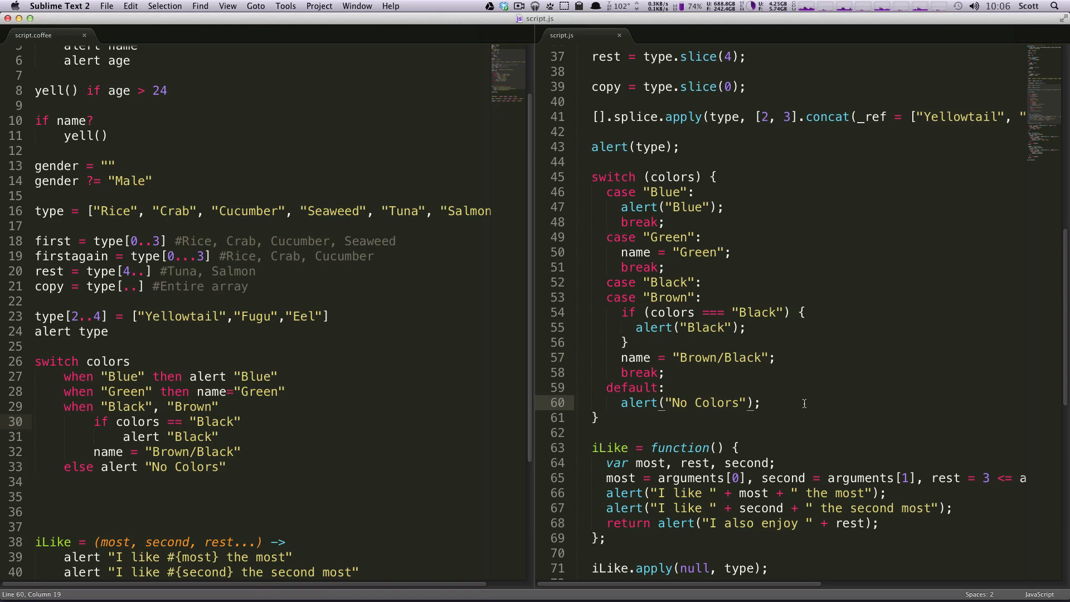
pyautogui.click(666, 372)
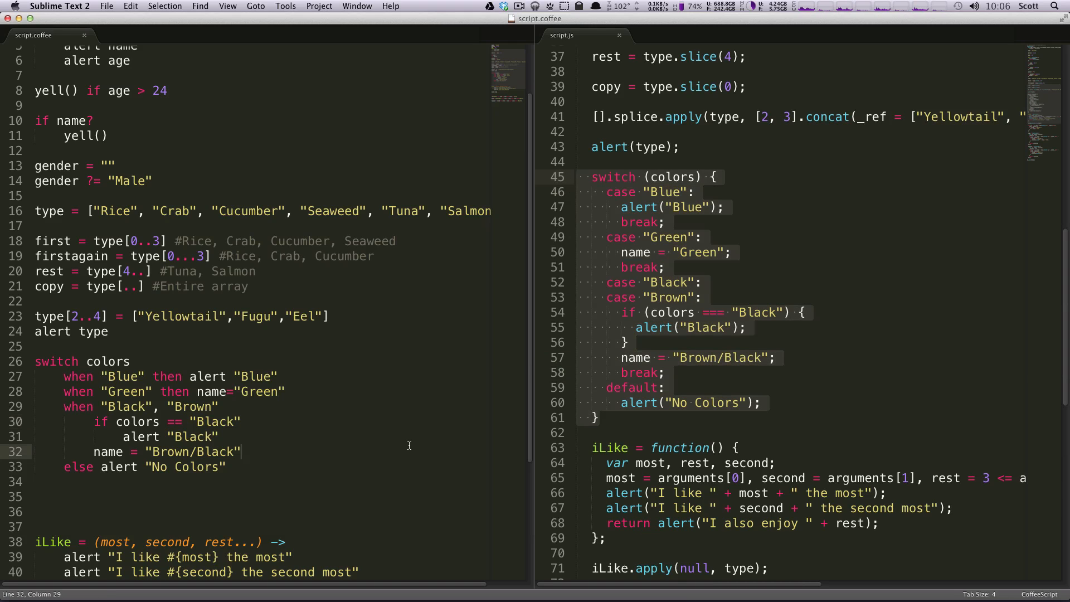
pyautogui.moveTo(337, 460)
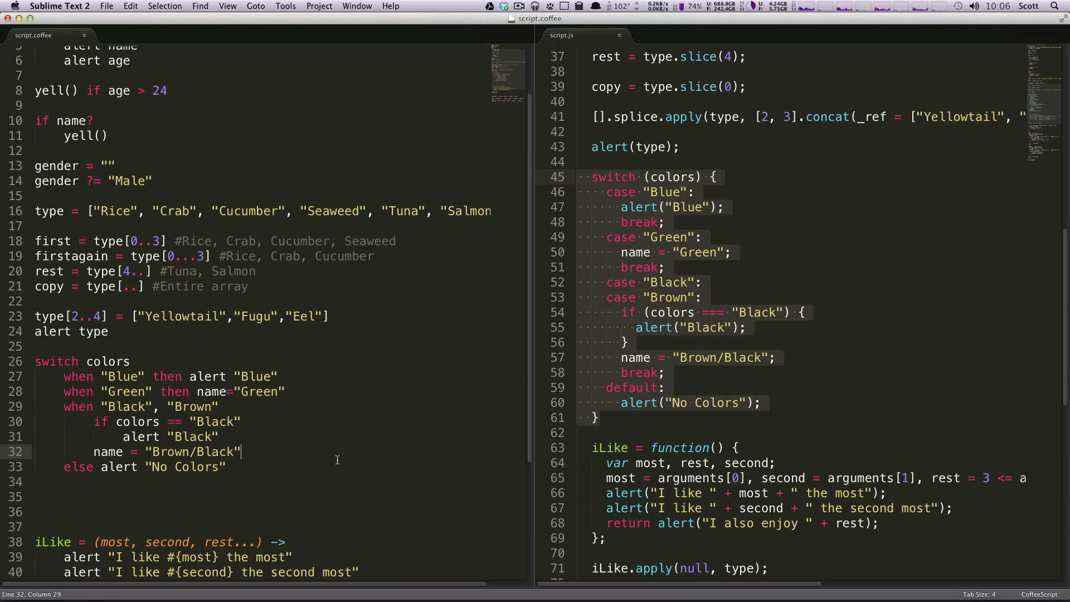
pyautogui.moveTo(64, 375); pyautogui.dragTo(225, 467)
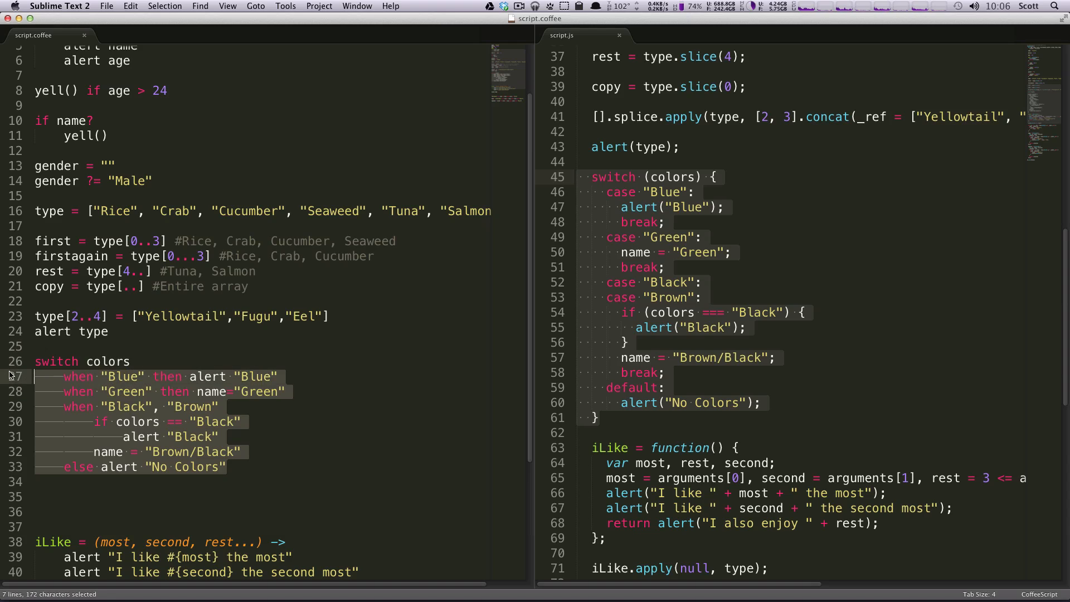
pyautogui.click(239, 452)
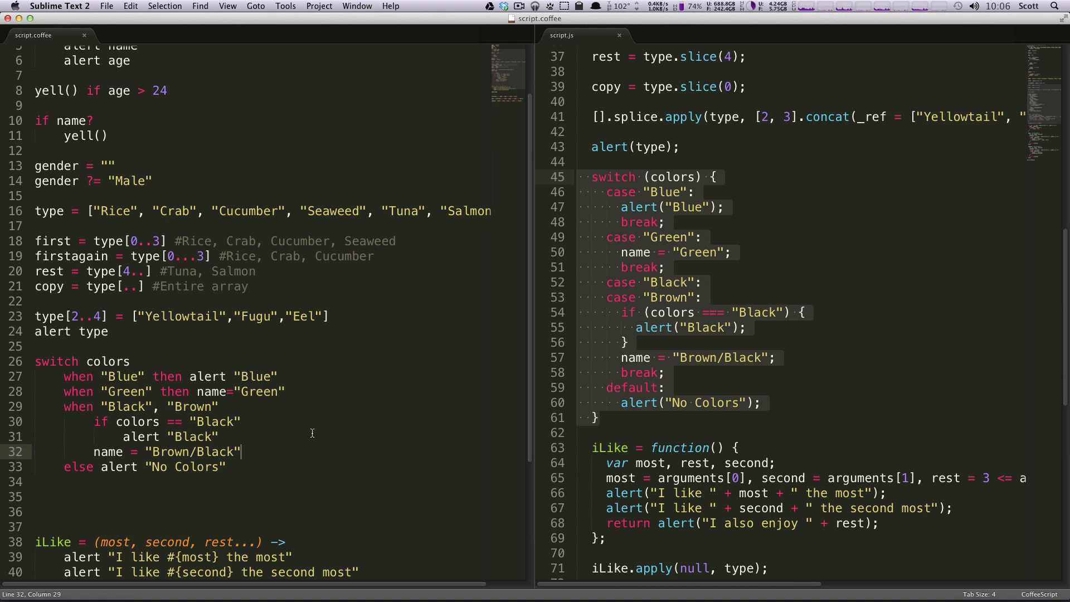
pyautogui.moveTo(315, 444)
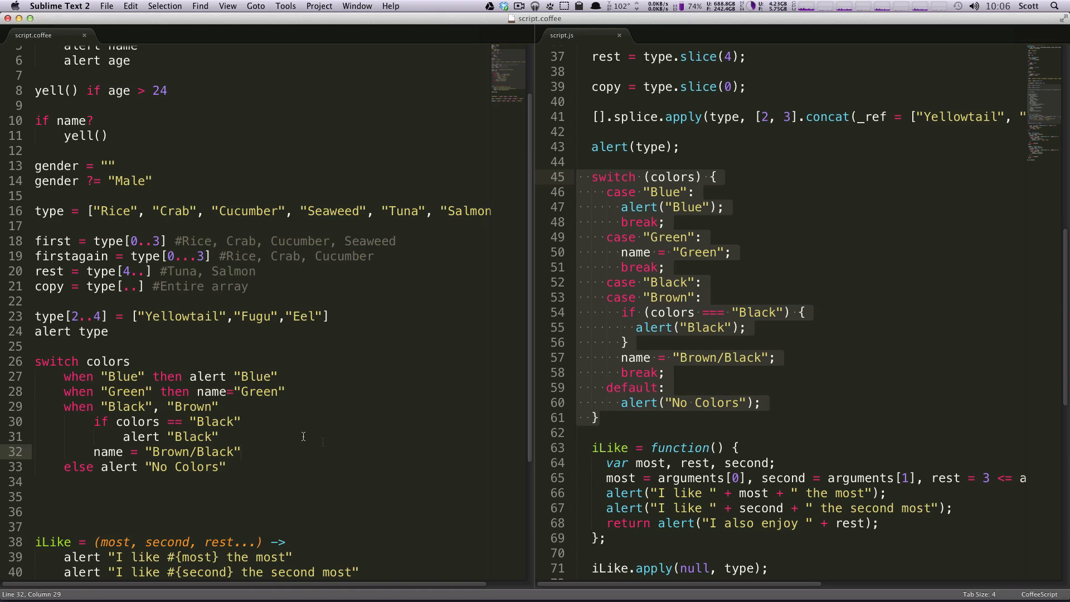
pyautogui.moveTo(360, 487)
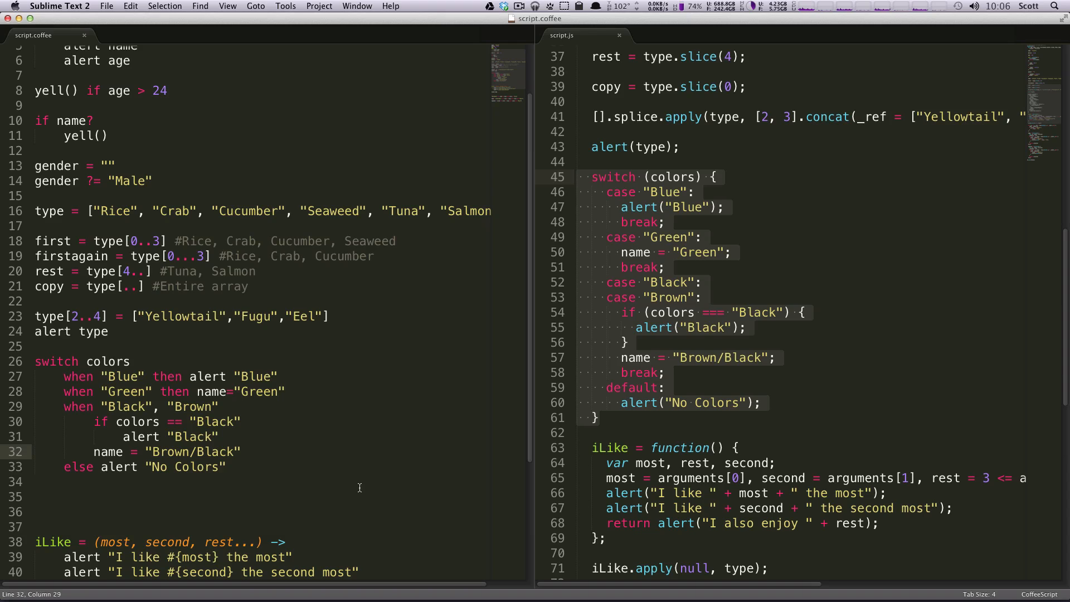